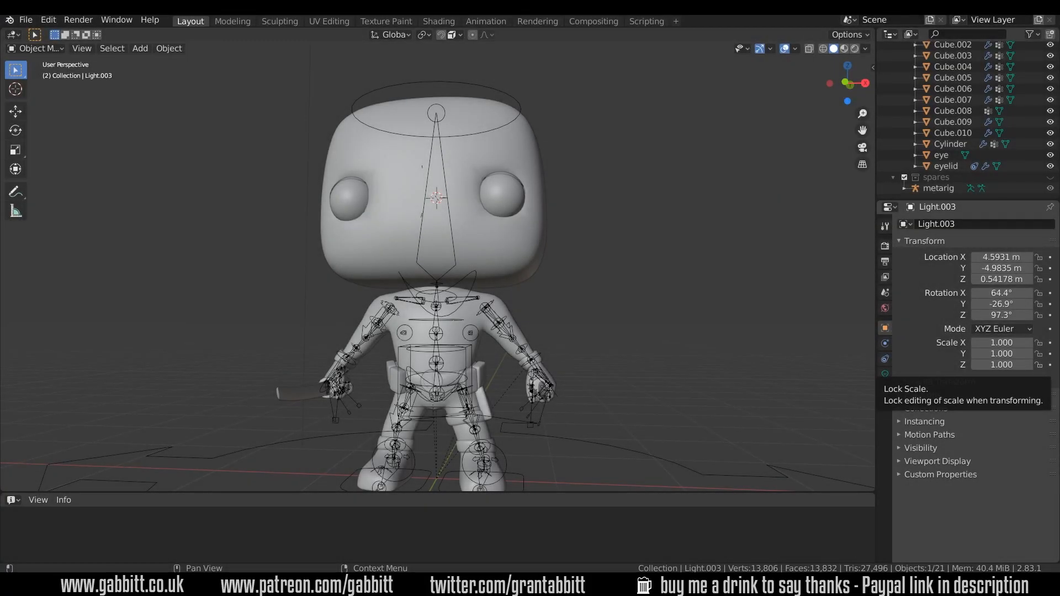
Step: Switch to the Animation workspace with its dope sheet and camera preview
left_click(485, 21)
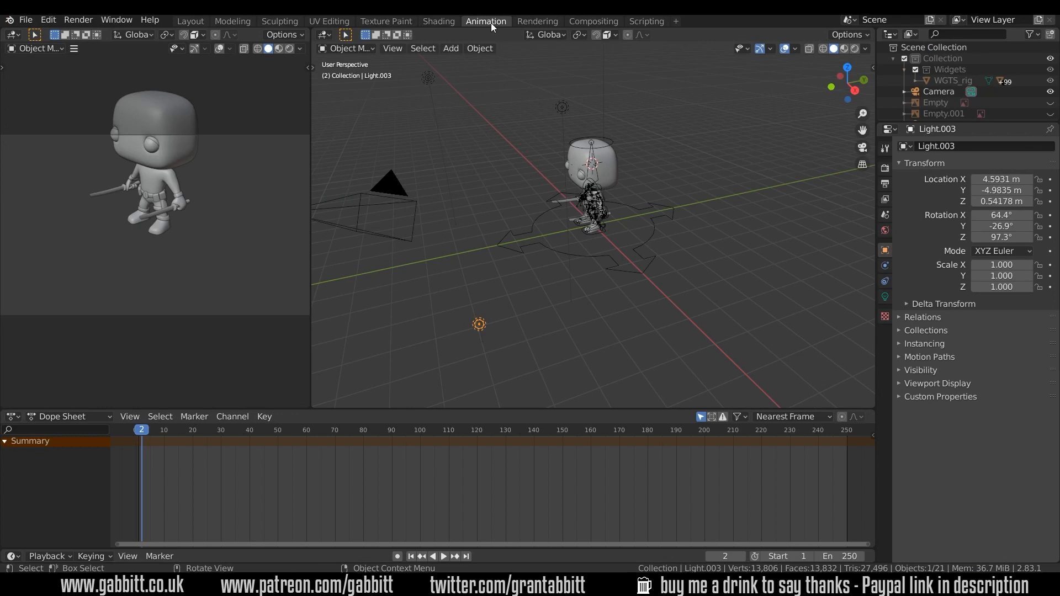
mouse_move(533, 226)
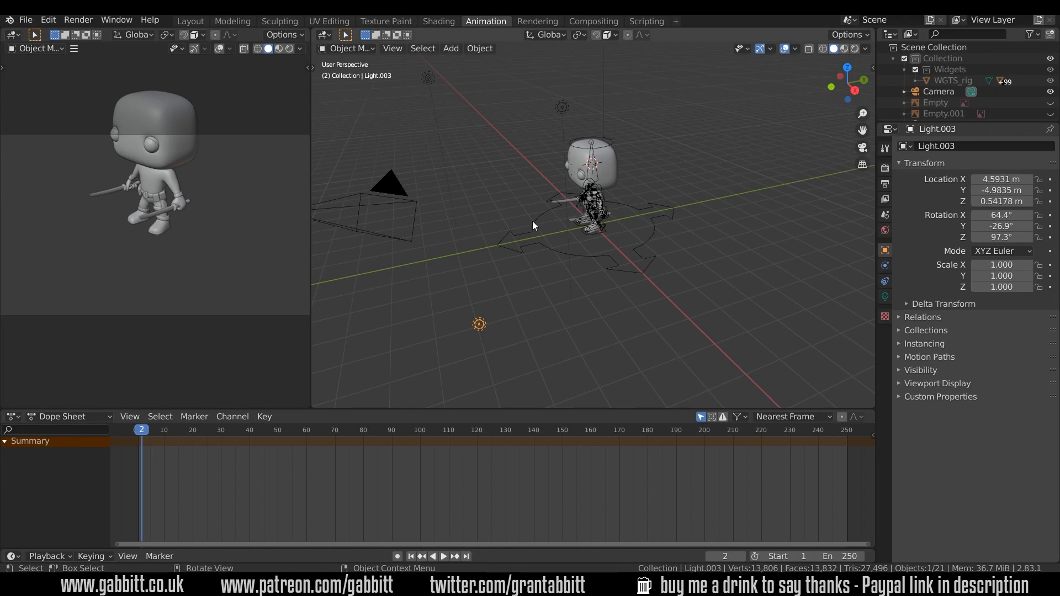
mouse_move(636, 275)
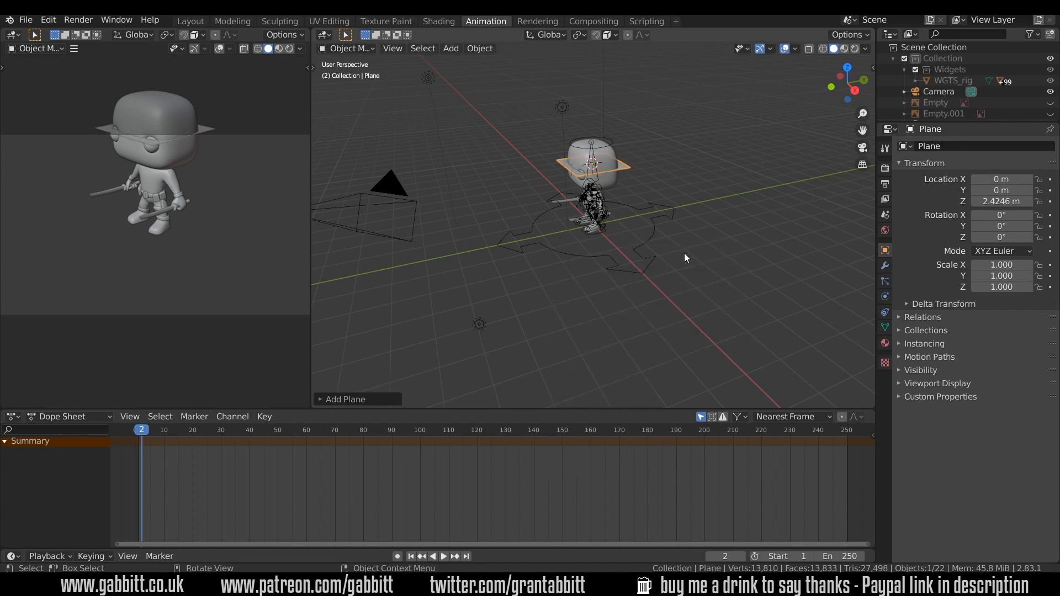
Step: Center the new plane at the origin, scale it to about 7.1, and frame the character
key("s")
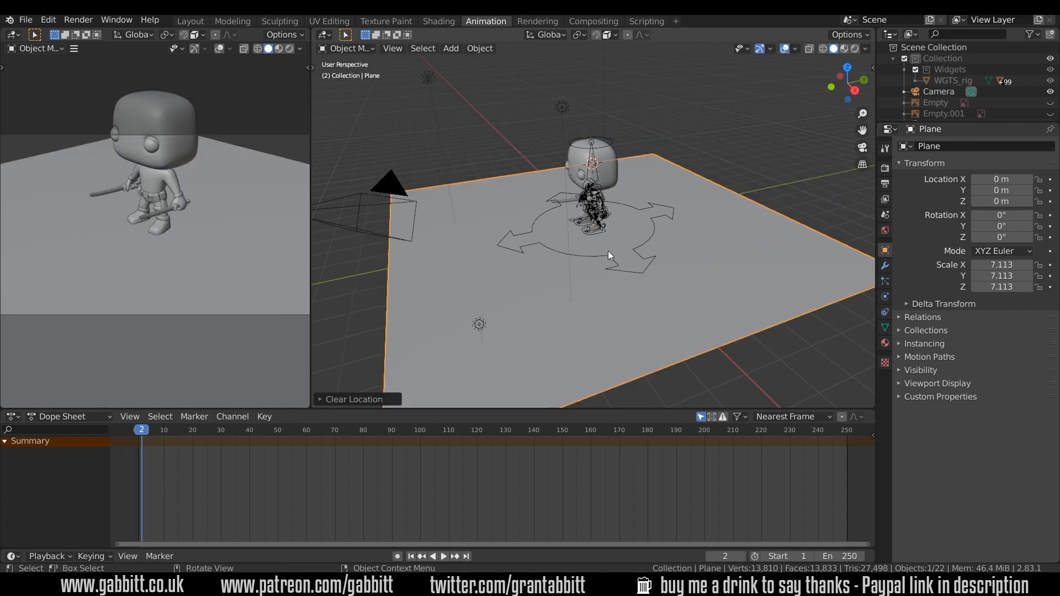
left_click_drag(609, 256, 642, 236)
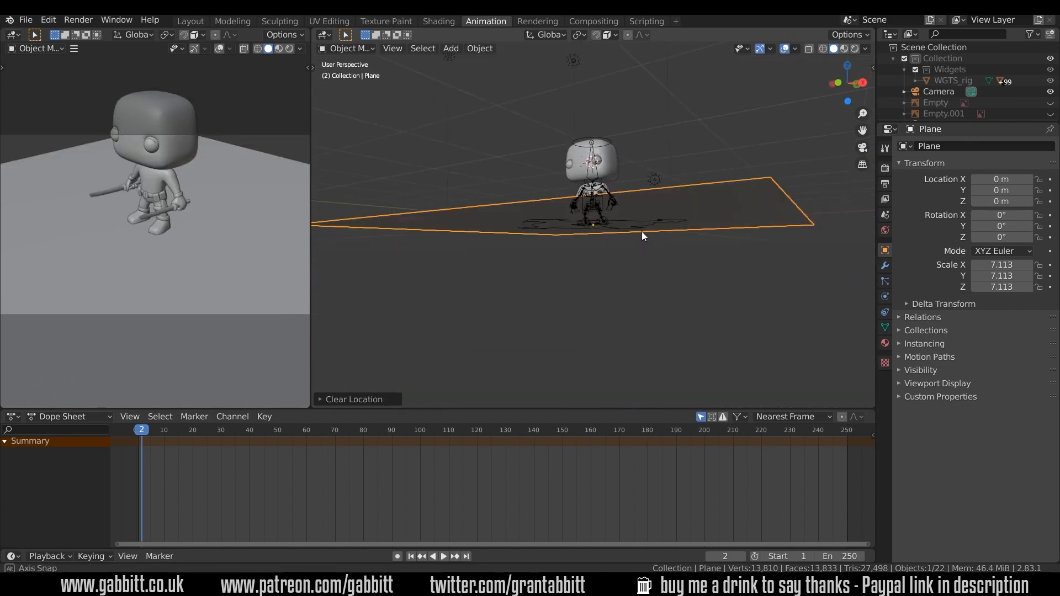
left_click_drag(642, 237, 602, 278)
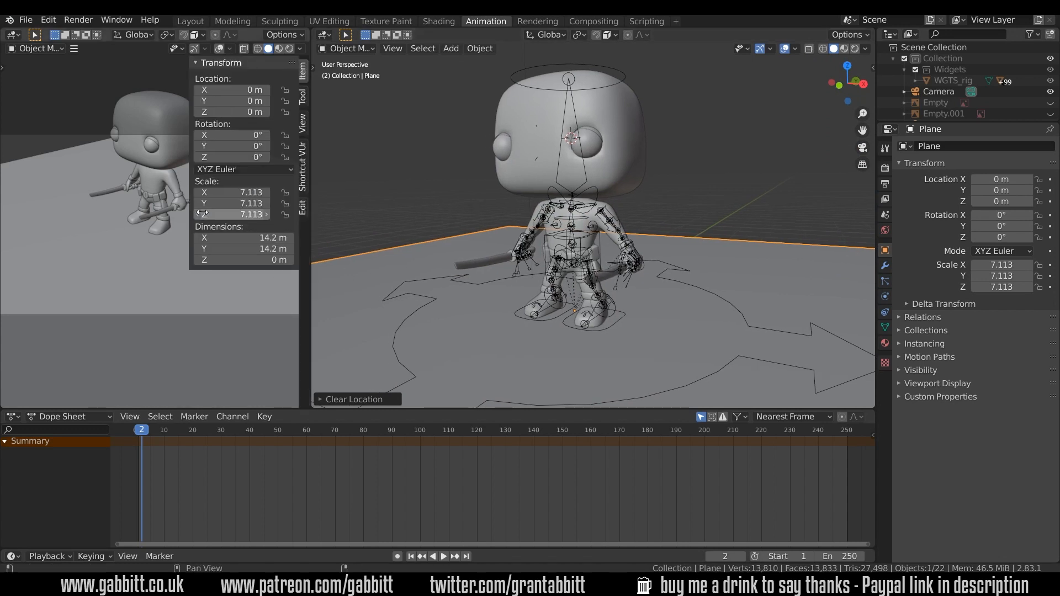
left_click(303, 125)
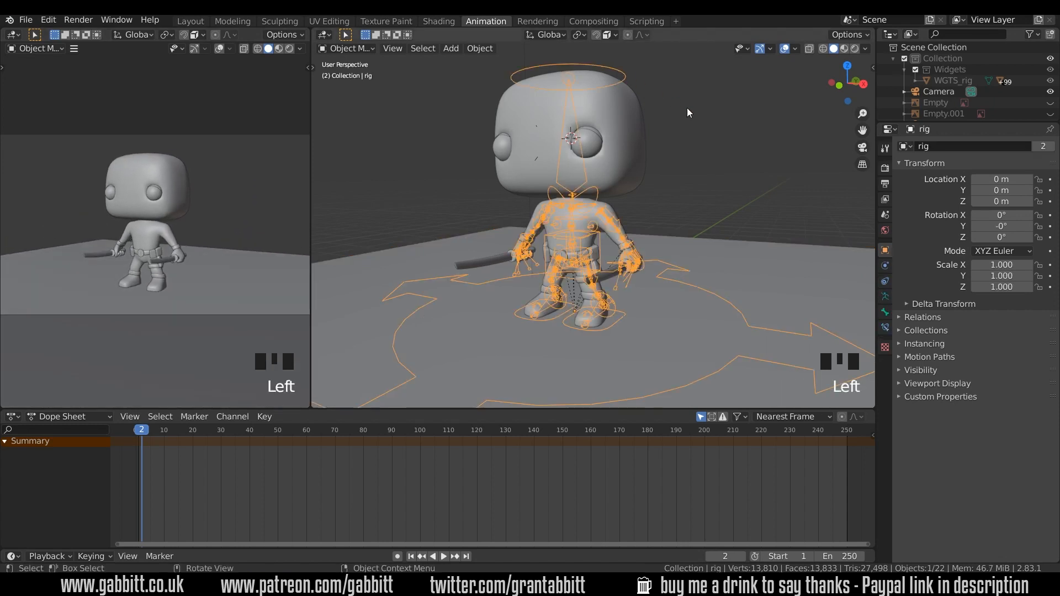
Step: Switch the character rig into Pose Mode and show the Output Properties
key("ctrl+tab")
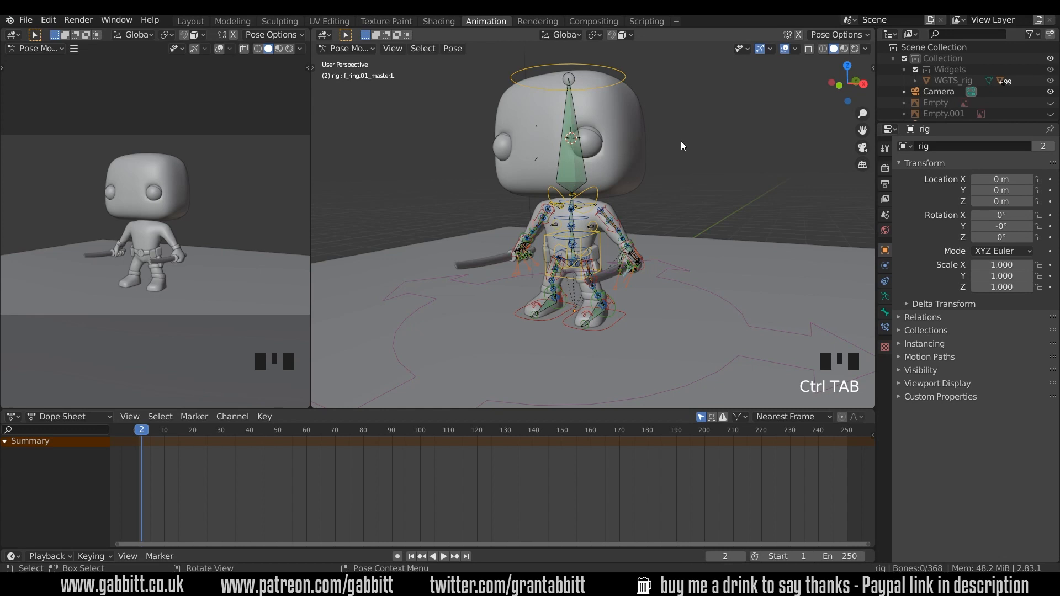
mouse_move(412, 96)
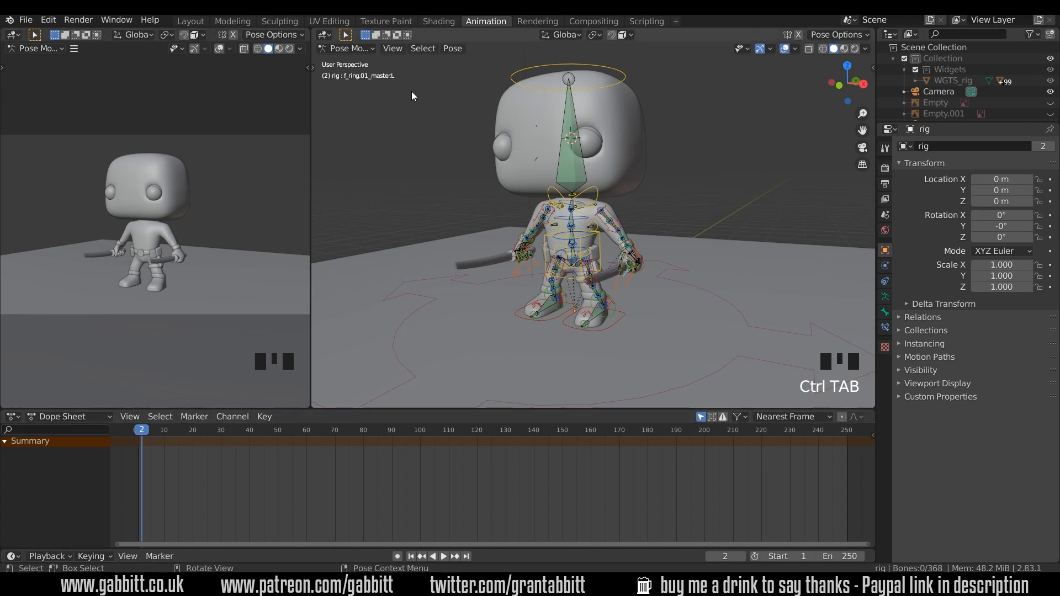
mouse_move(386, 428)
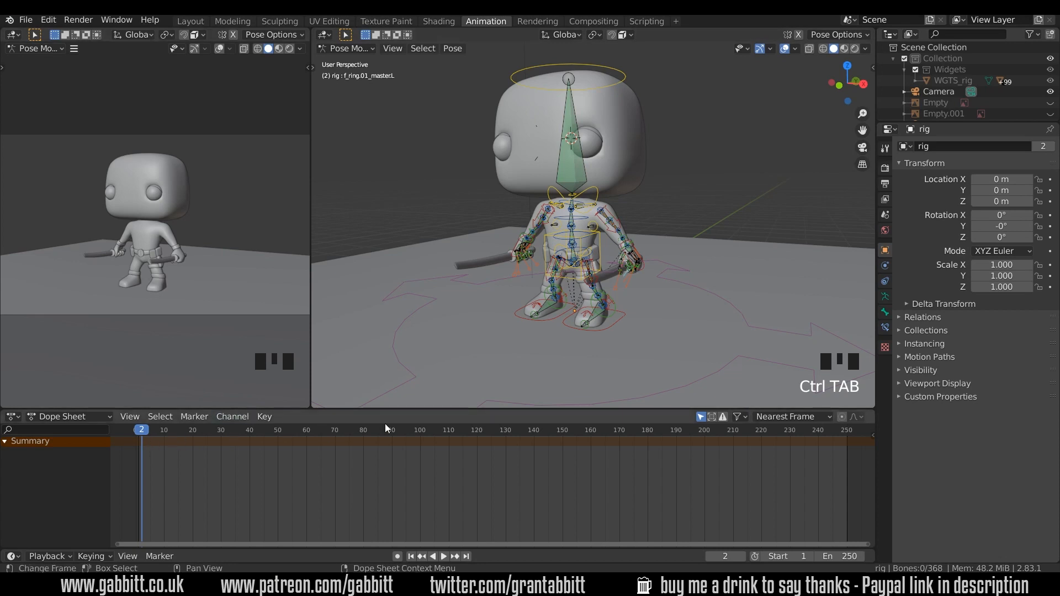
mouse_move(274, 558)
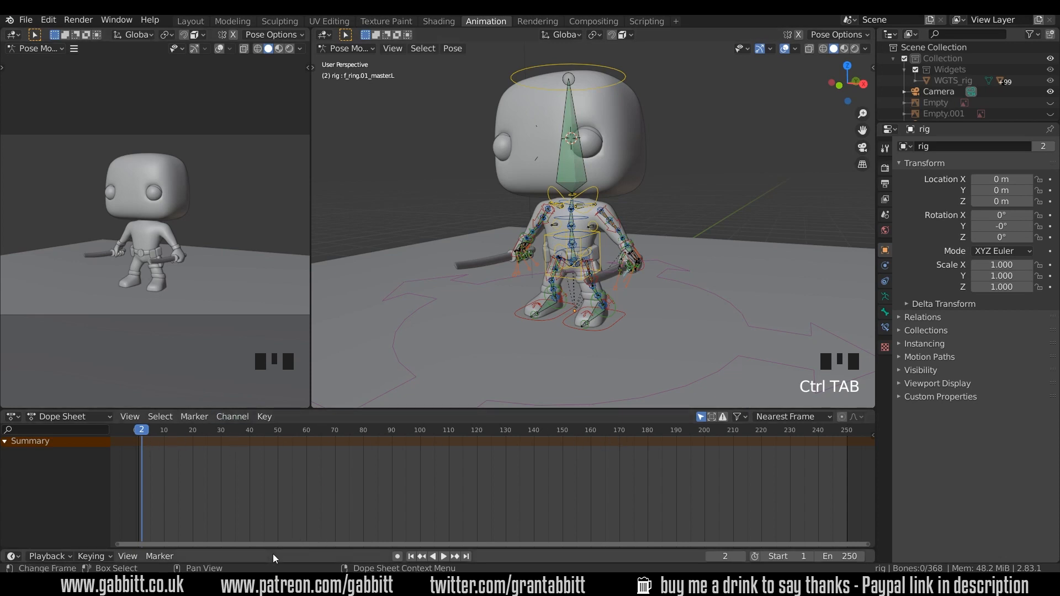
mouse_move(391, 558)
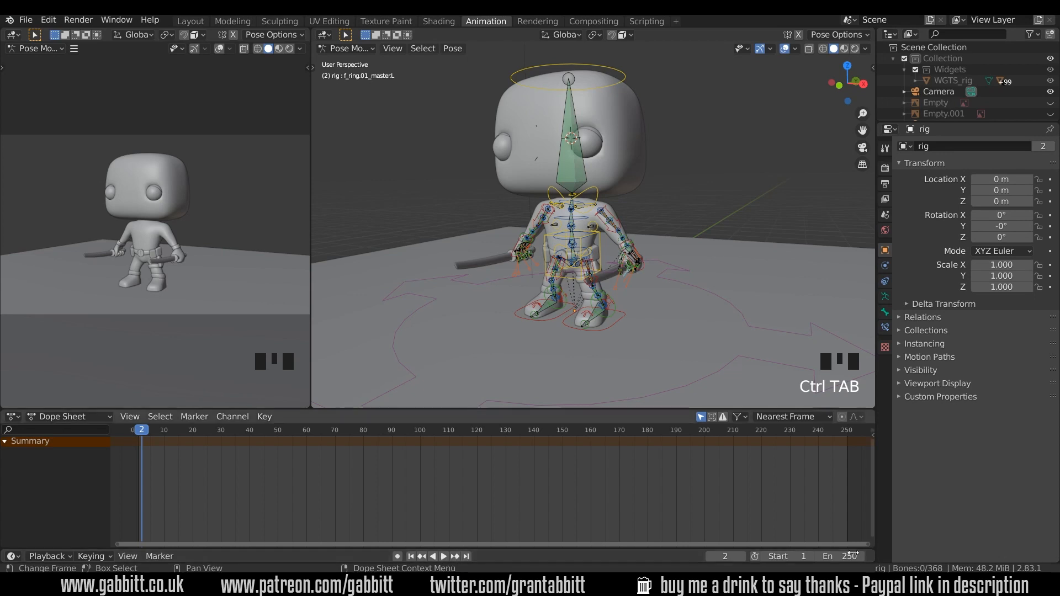
mouse_move(841, 556)
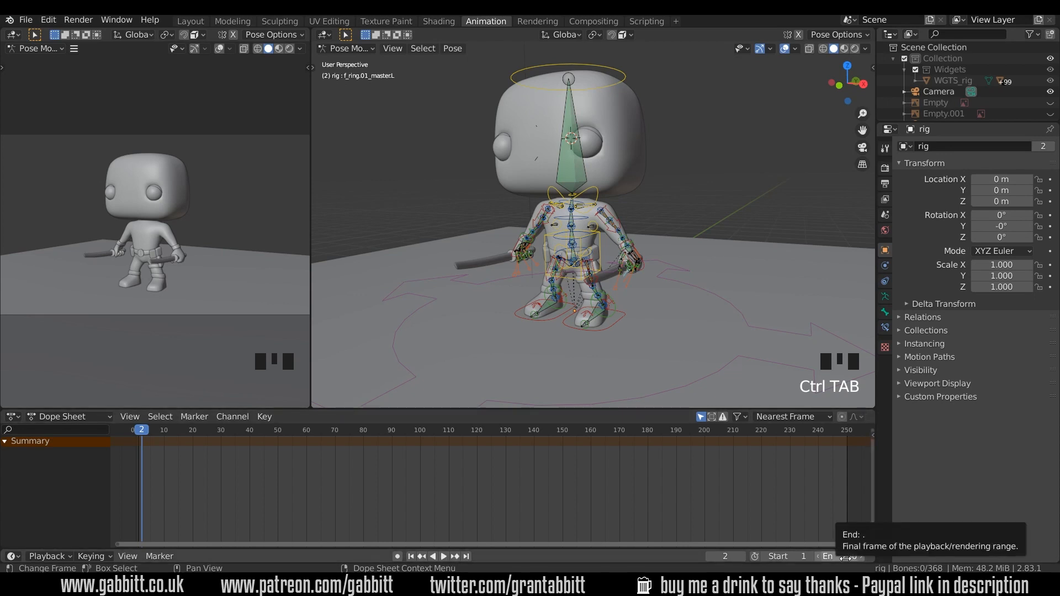
mouse_move(885, 185)
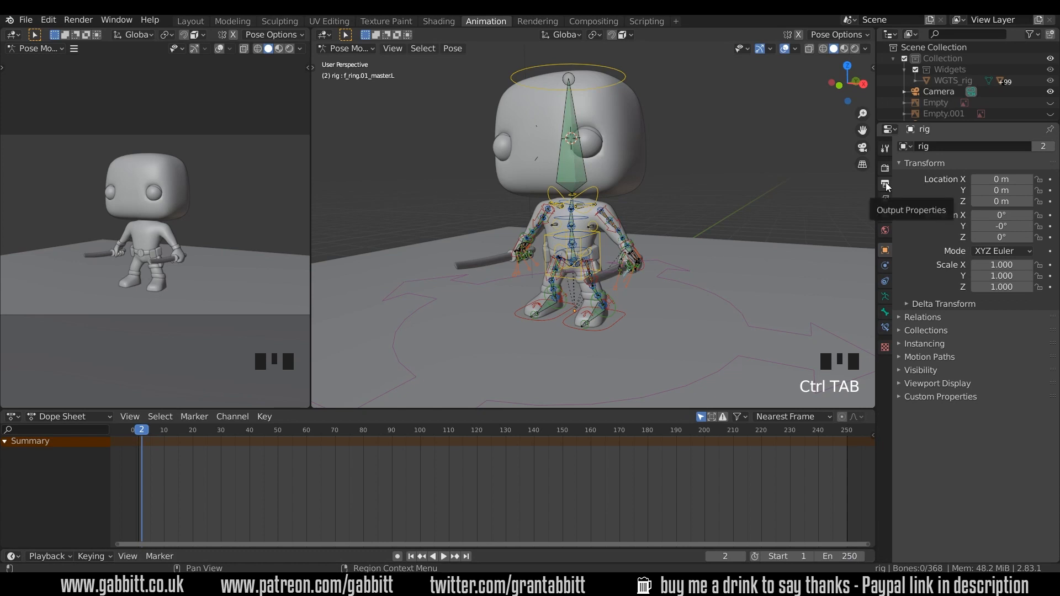
left_click(885, 167)
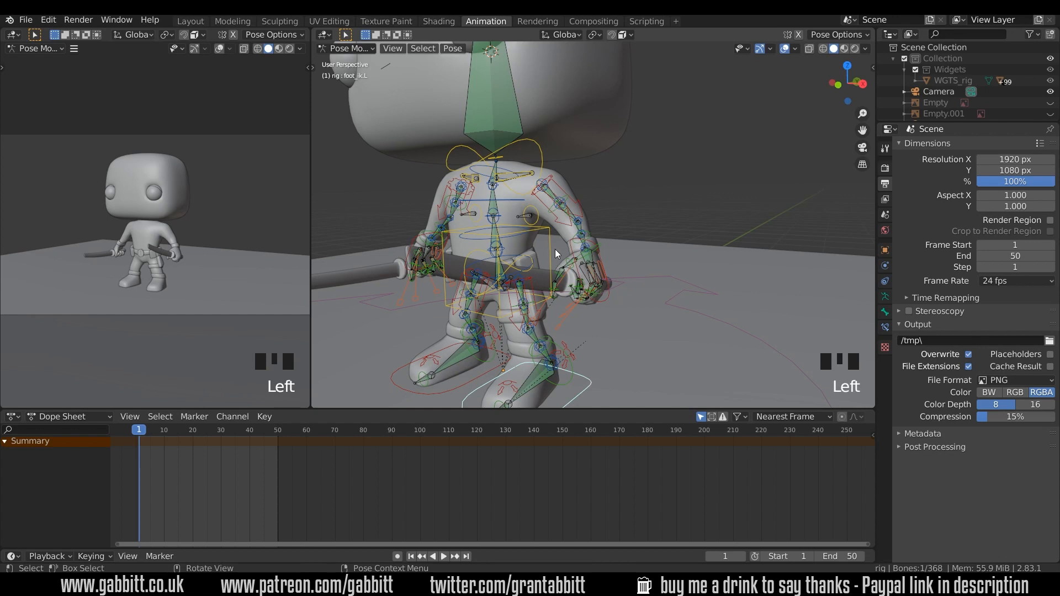
Step: Reposition the right and left hand controls and move the torso control into a new pose
left_click(549, 229)
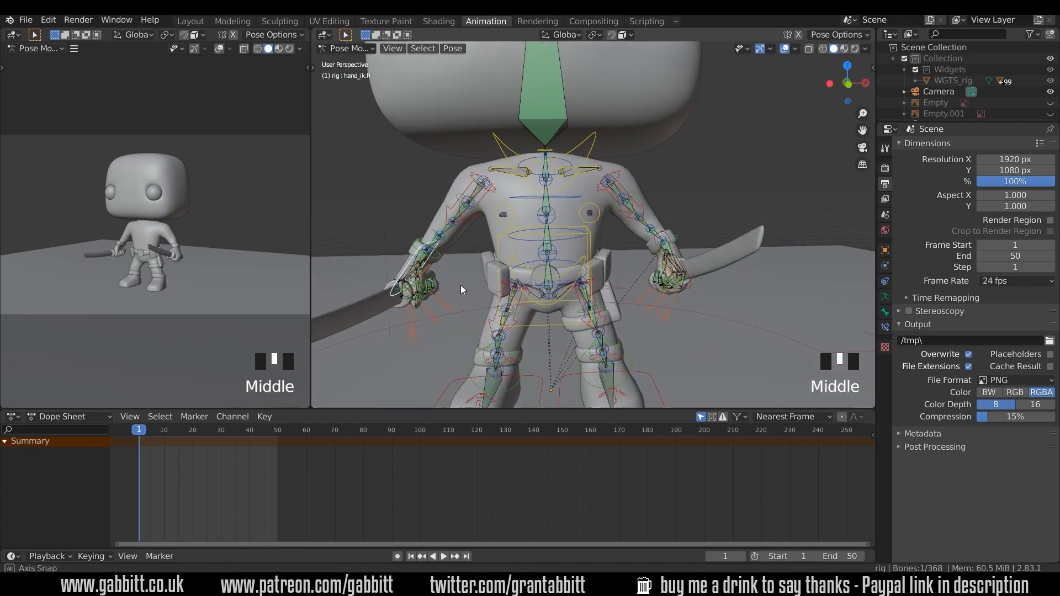
key("r")
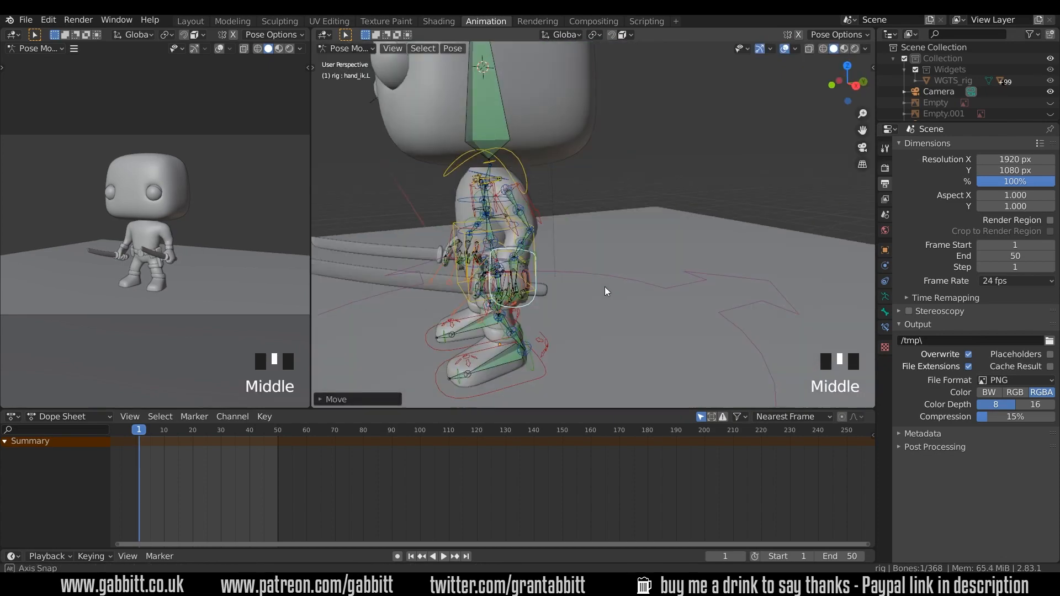
key("r")
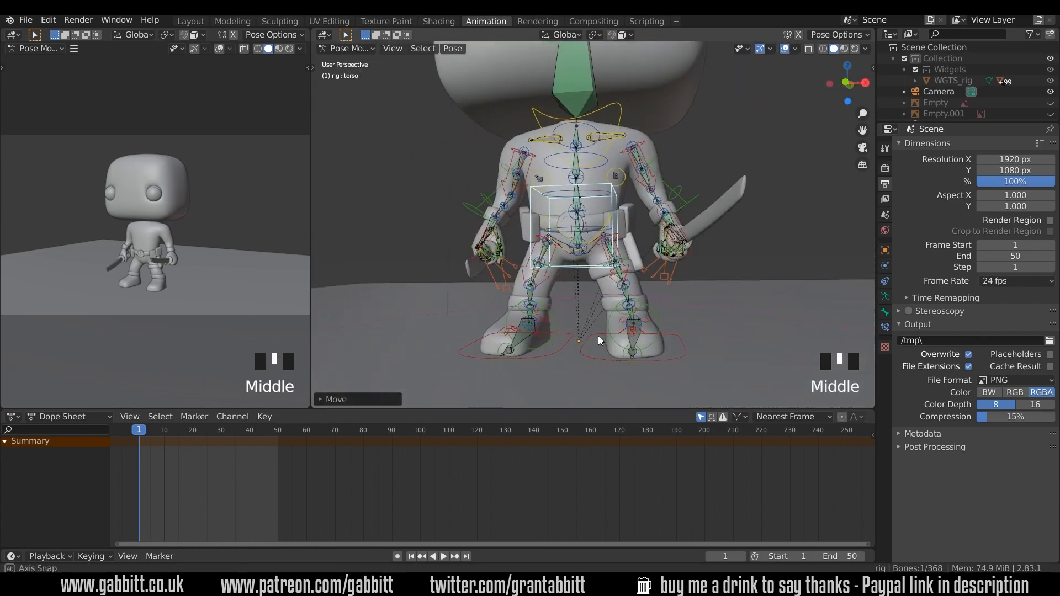
key("g")
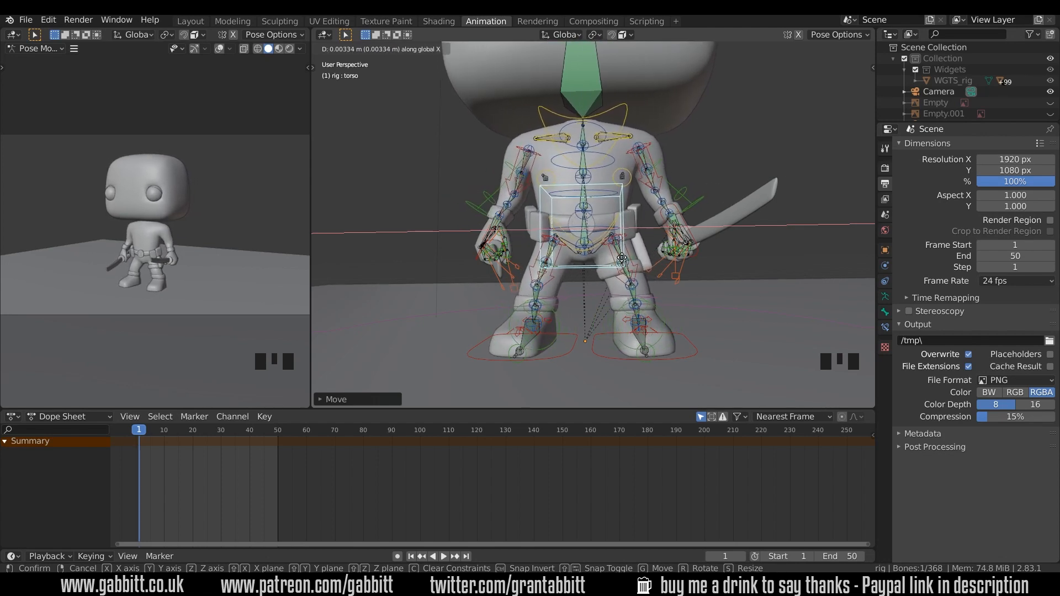
scroll("up", 3)
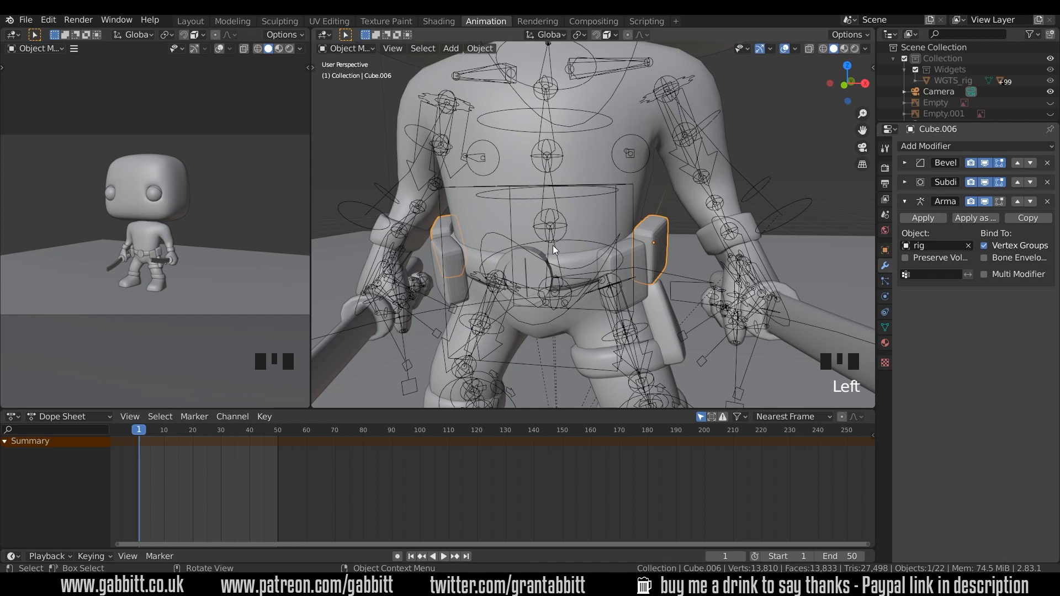
mouse_move(723, 237)
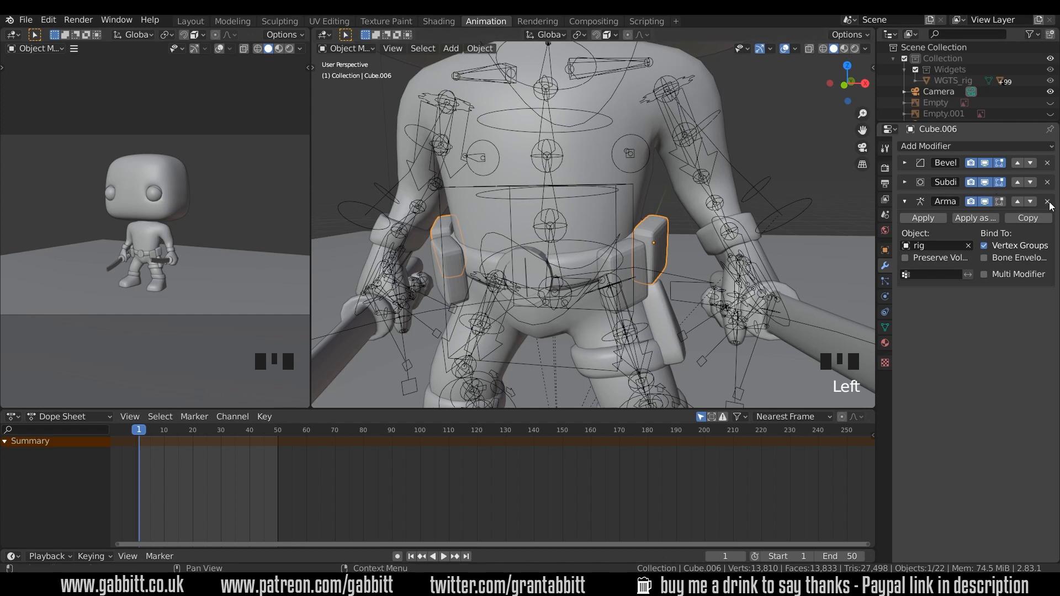
Step: Remove the pouches' Armature modifier and bone-parent them to the spine bone
left_click(1048, 201)
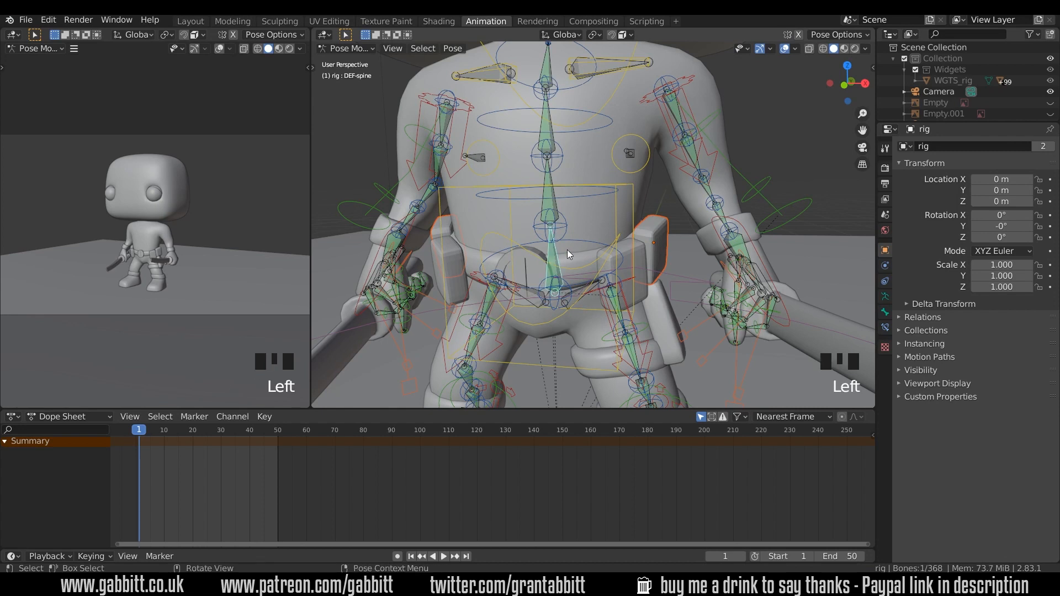
key("ctrl+p")
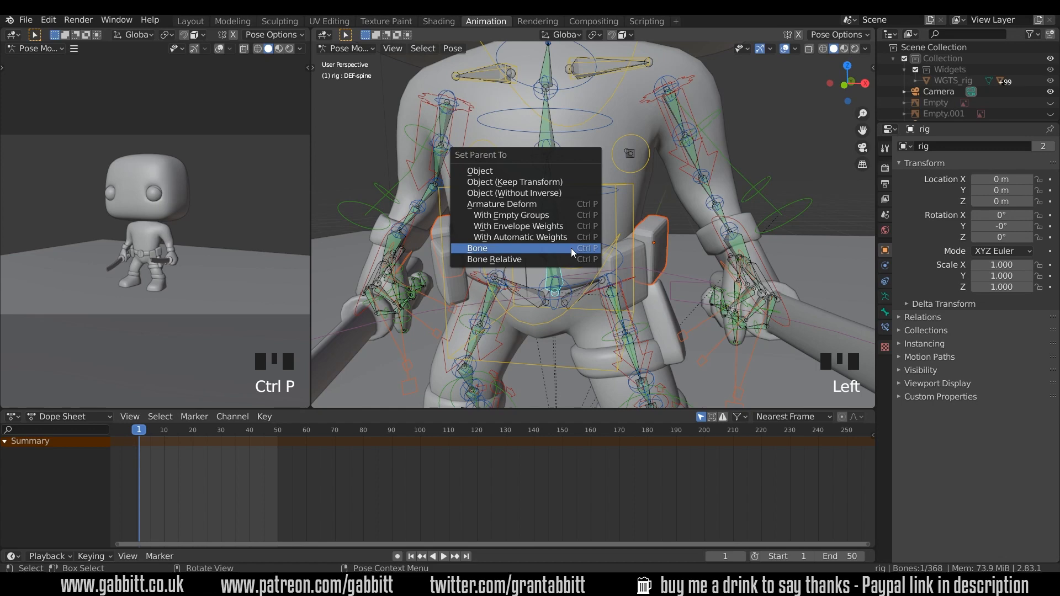
left_click(477, 248)
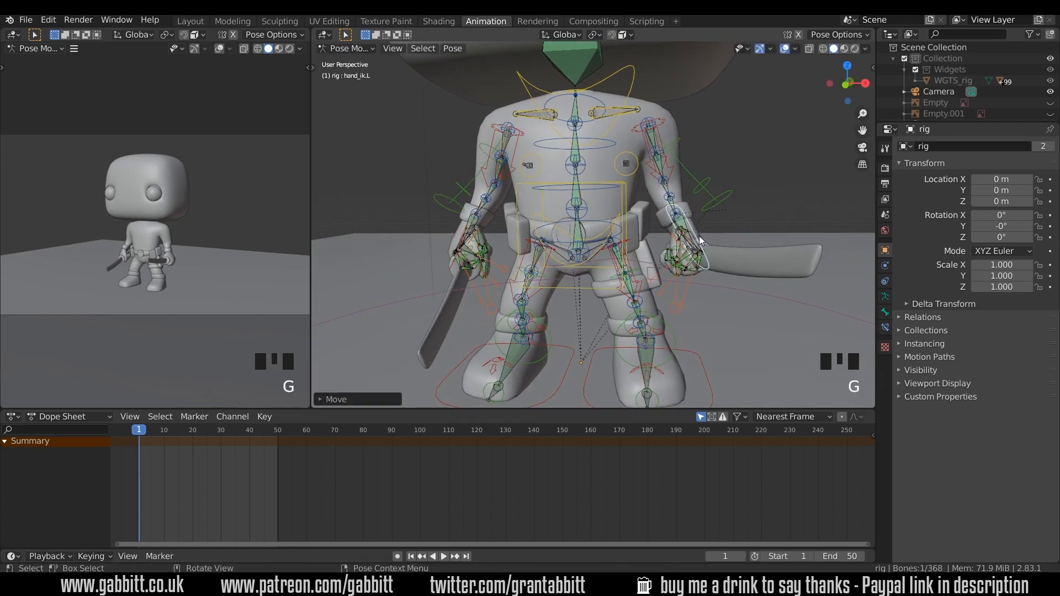
Step: Rotate the left hand control to re-angle the sword, orbiting around the character
key("r")
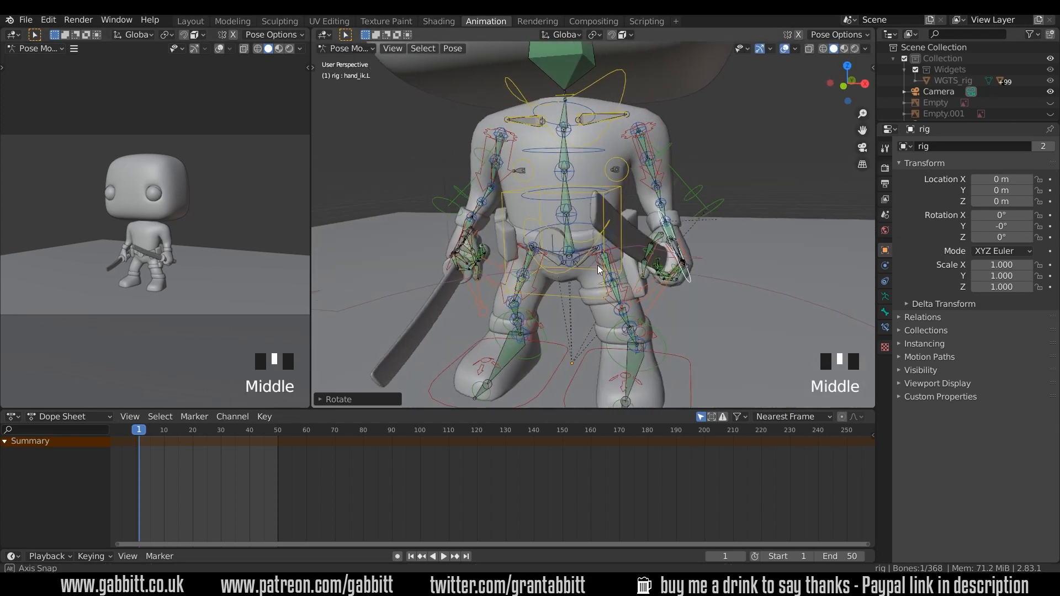
left_click_drag(597, 269, 601, 292)
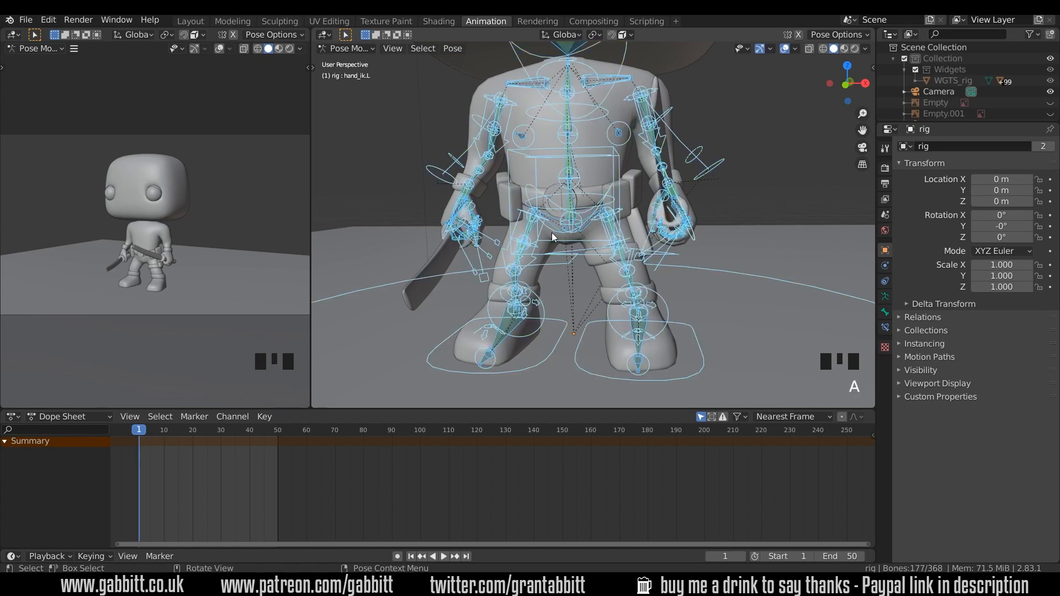
Step: Insert a LocRot keyframe on all rig bones at frame 1 and zoom out the dope sheet
key("i")
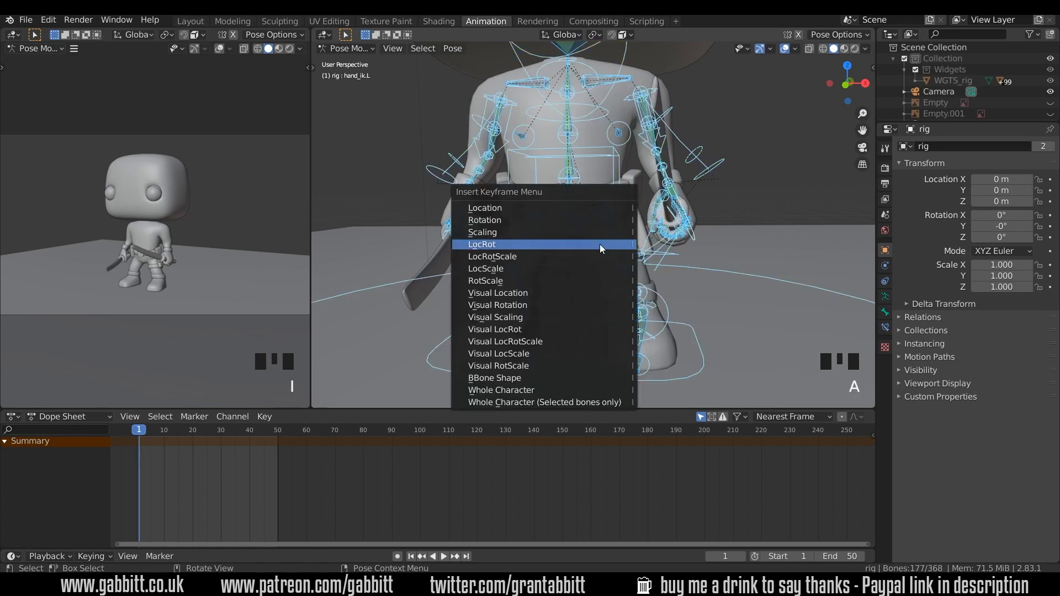
mouse_move(484, 249)
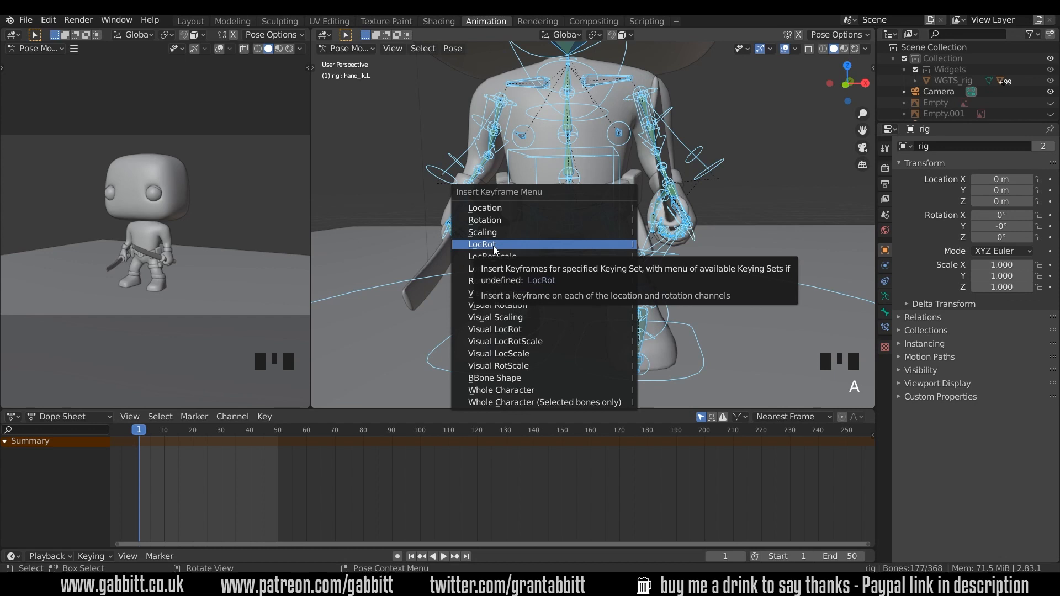
left_click(482, 245)
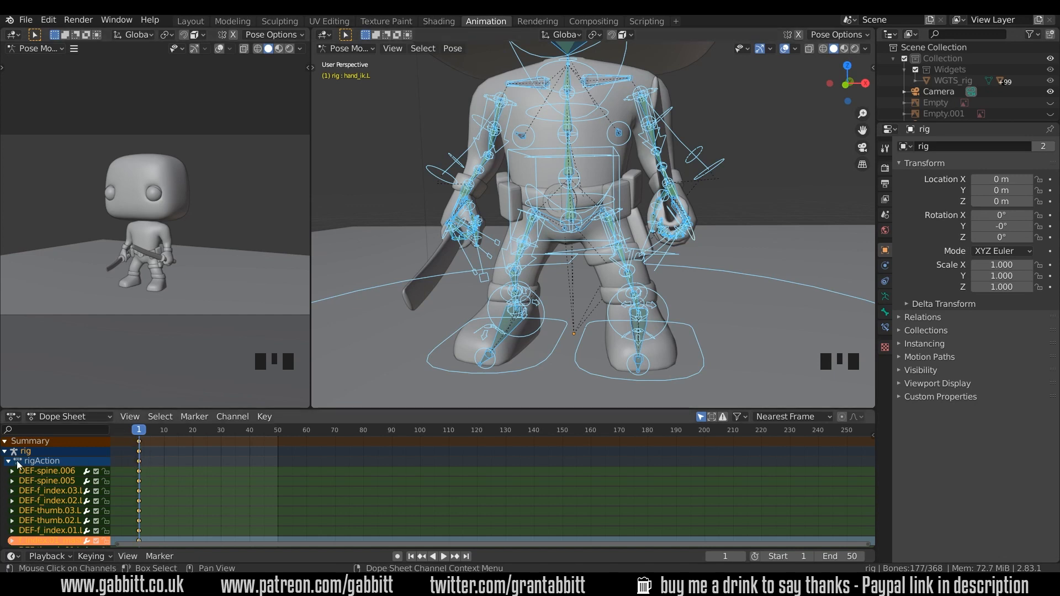
scroll("down", 3)
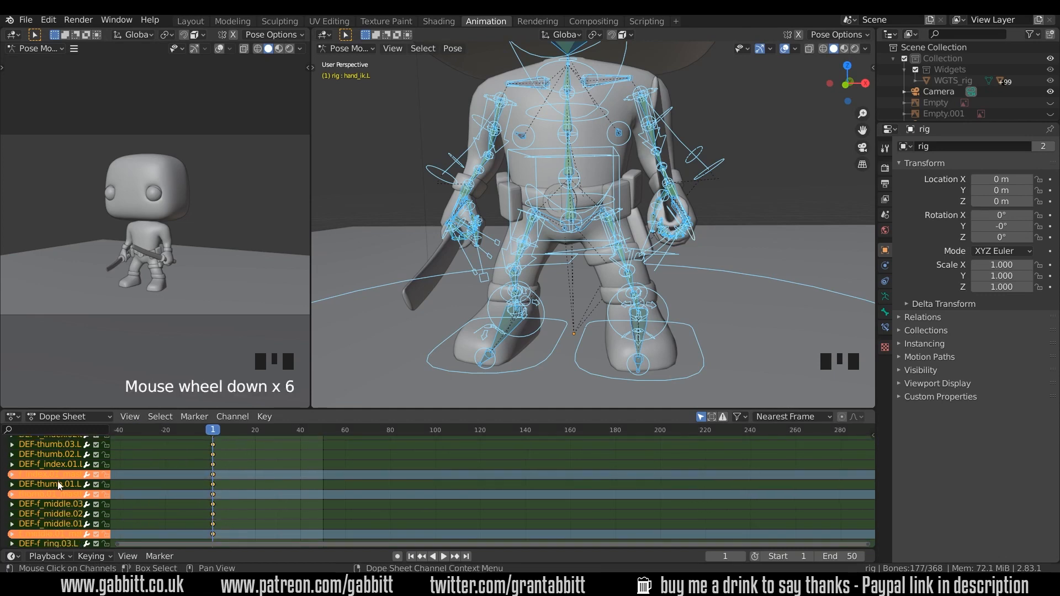
scroll("down", 3)
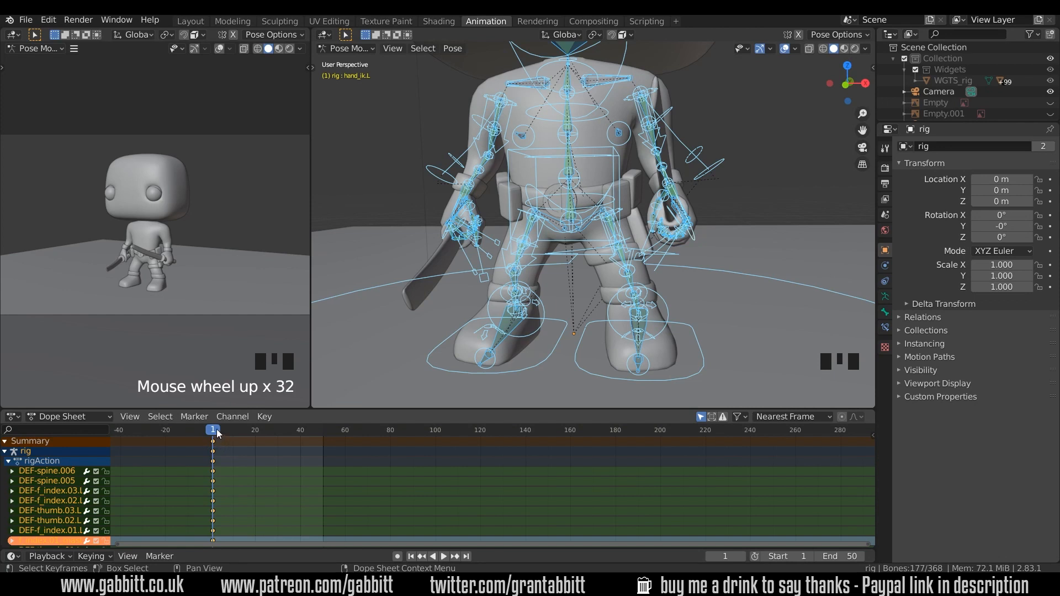
Step: Set the current frame to 25 and select the upper spine bone
left_click(436, 556)
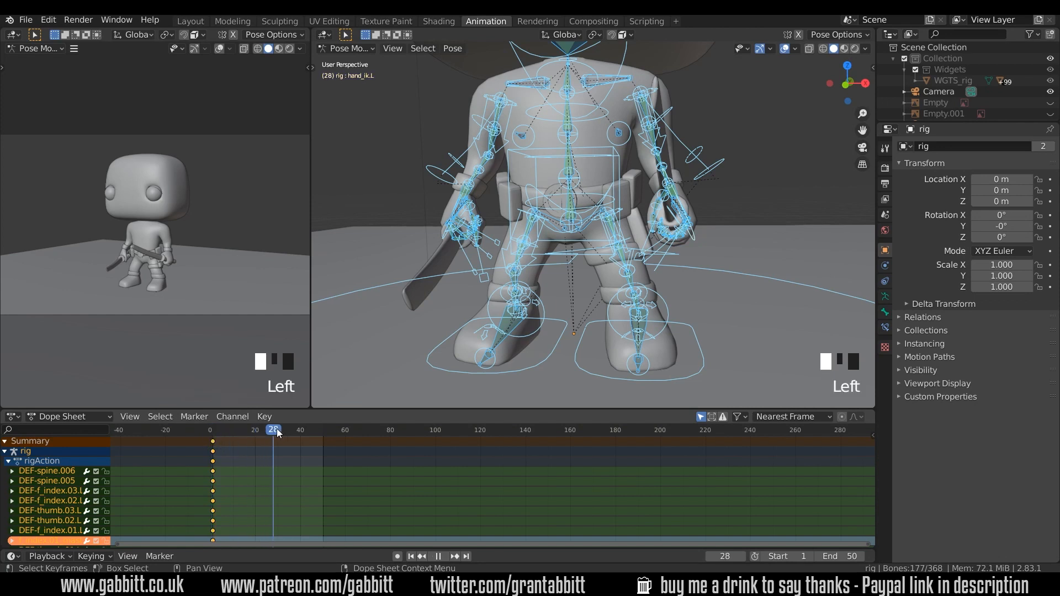
left_click_drag(274, 430, 307, 430)
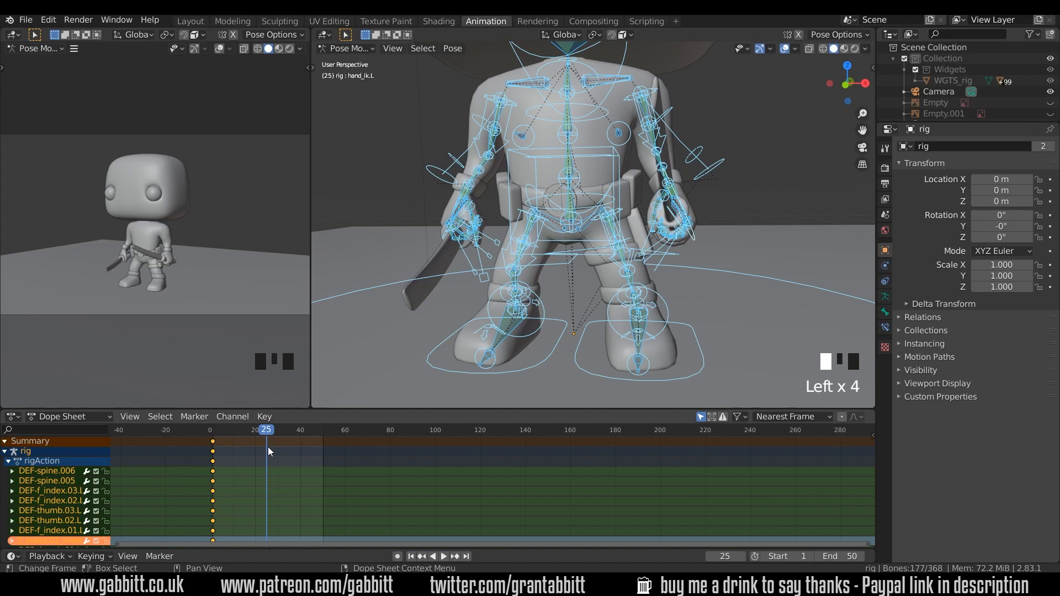
left_click(635, 331)
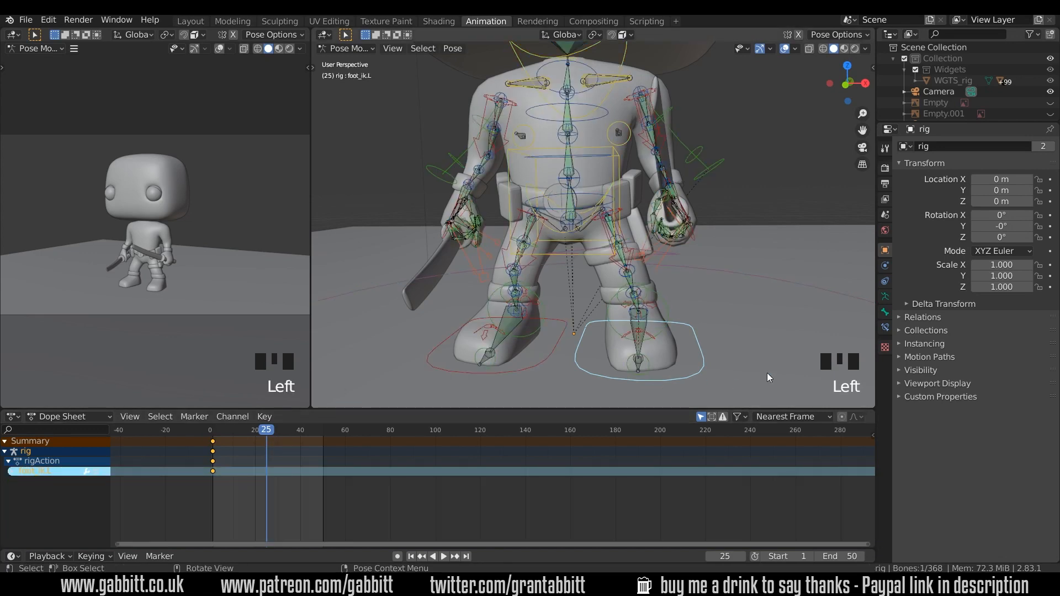
key("g")
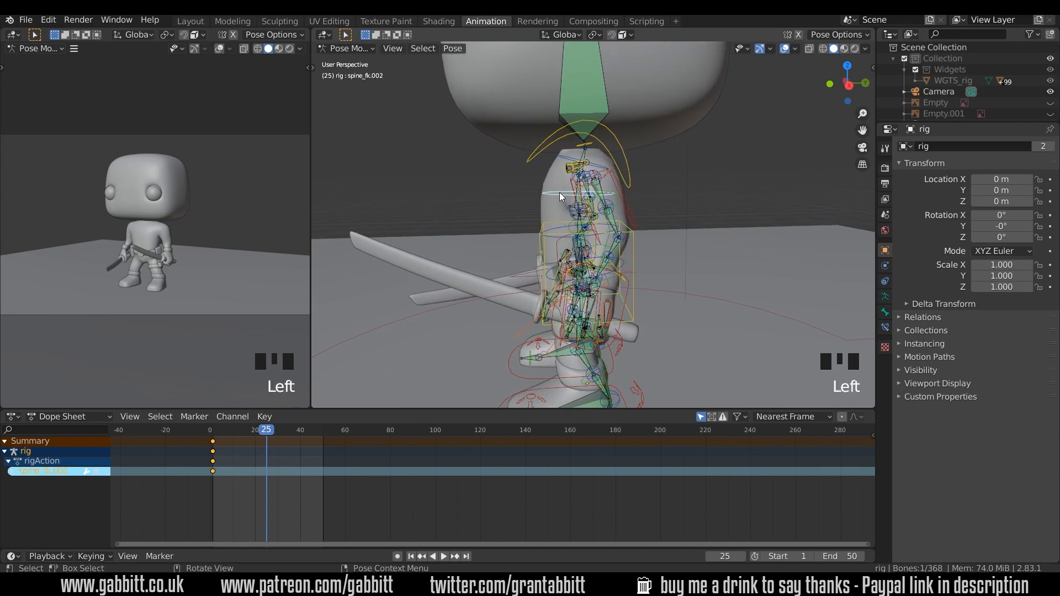
Step: Rotate spine_fk.002 and keyframe its location and rotation at frame 25
key("r")
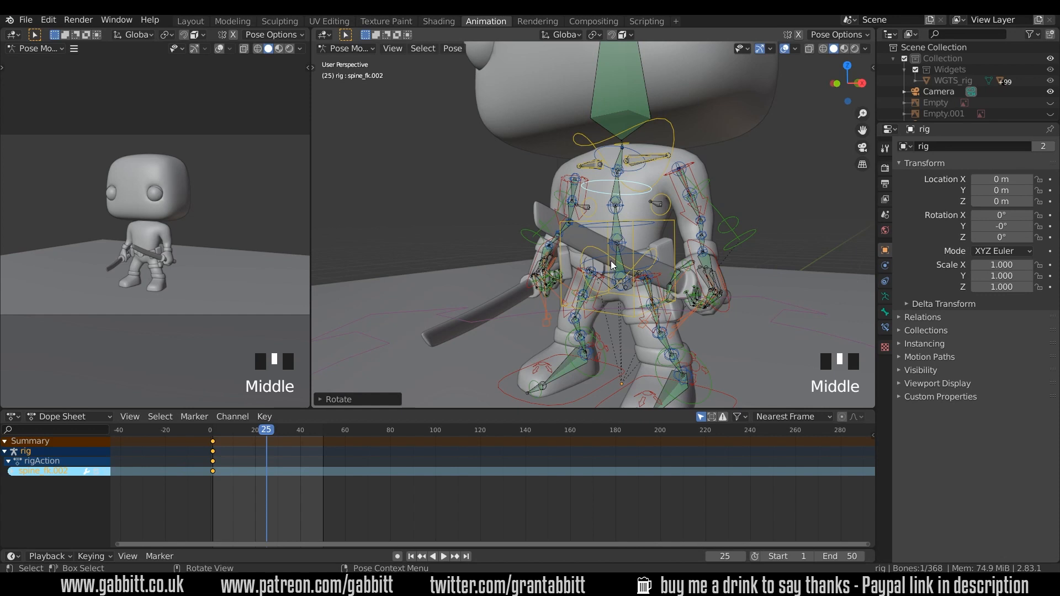
key("i")
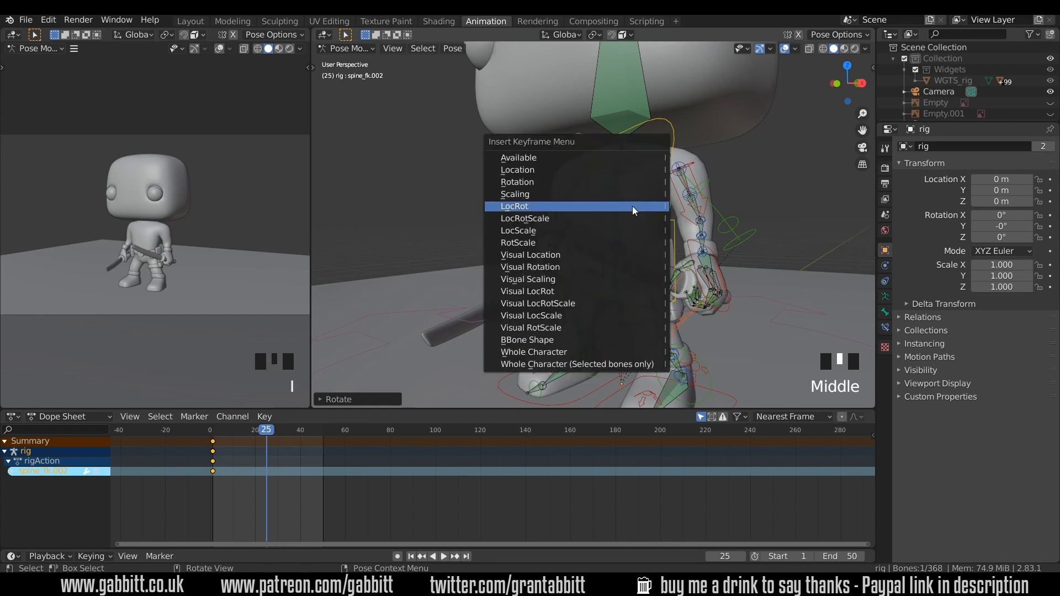
left_click(514, 206)
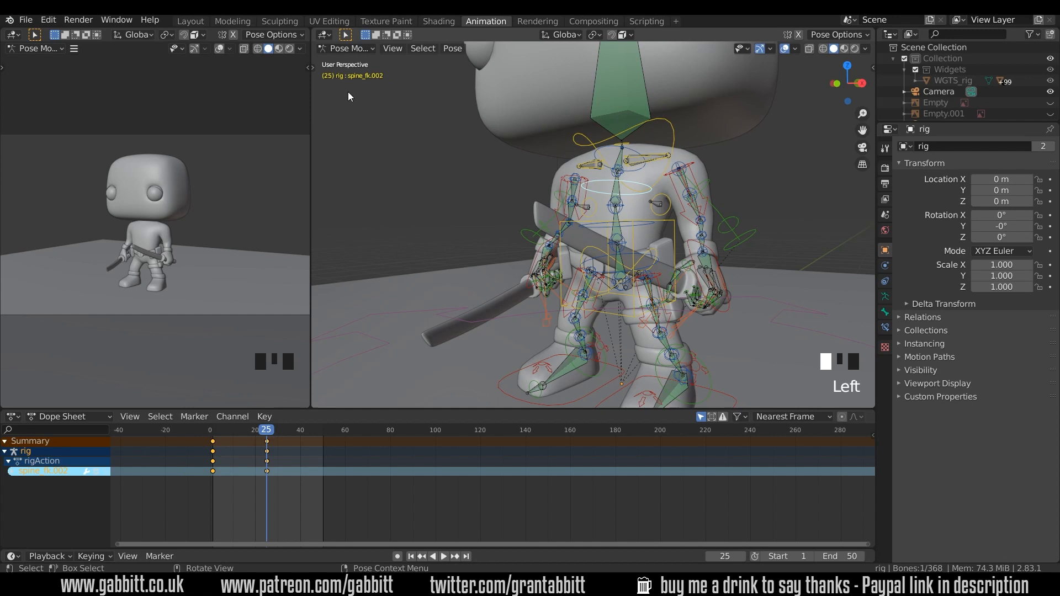
mouse_move(583, 214)
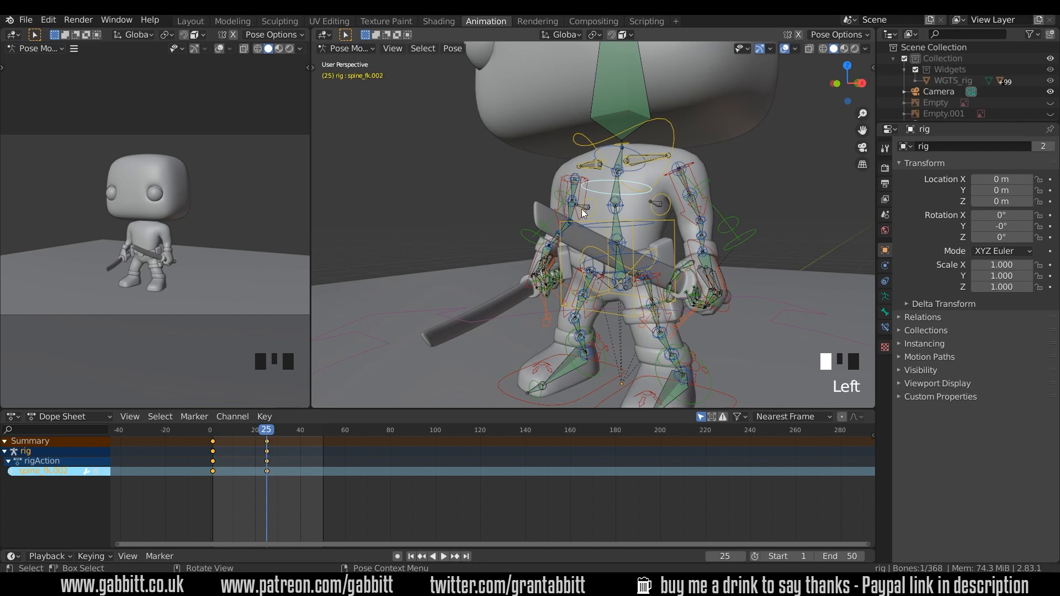
mouse_move(641, 235)
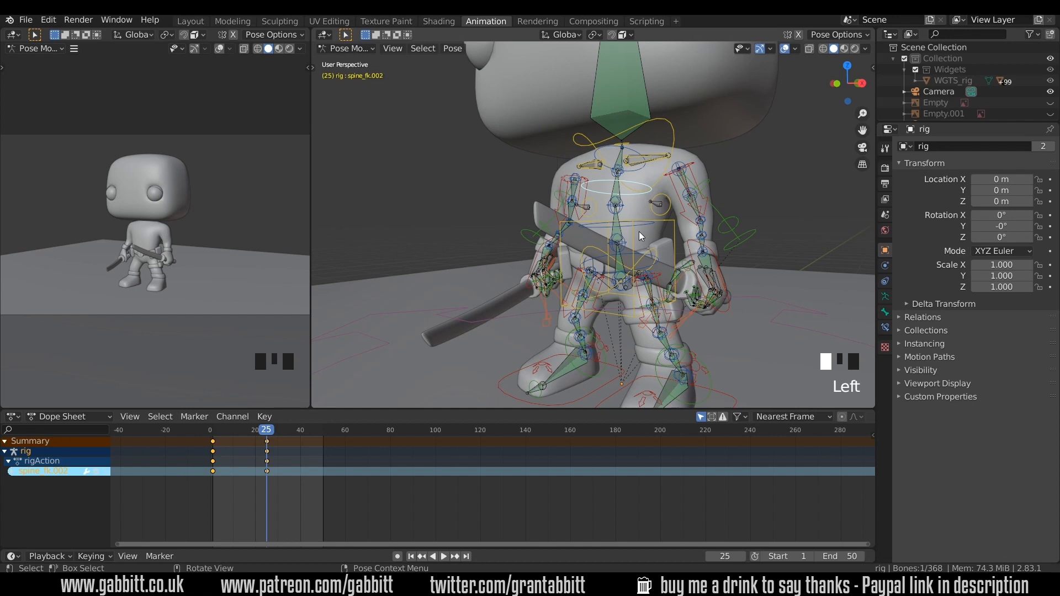
left_click(639, 252)
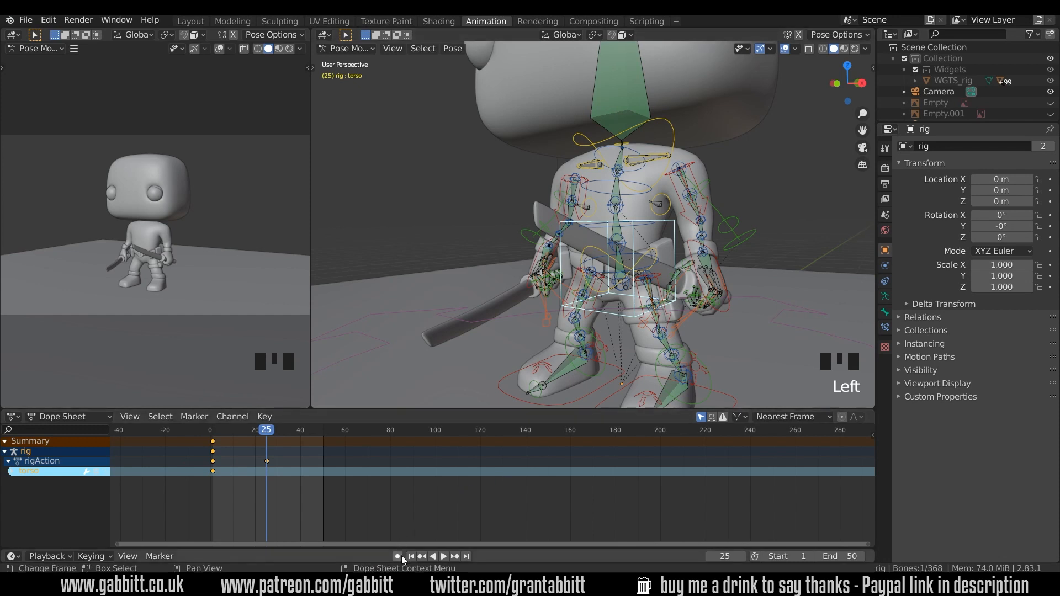
Step: Enable Auto Keying and move the torso control to record a frame-25 keyframe
left_click(397, 556)
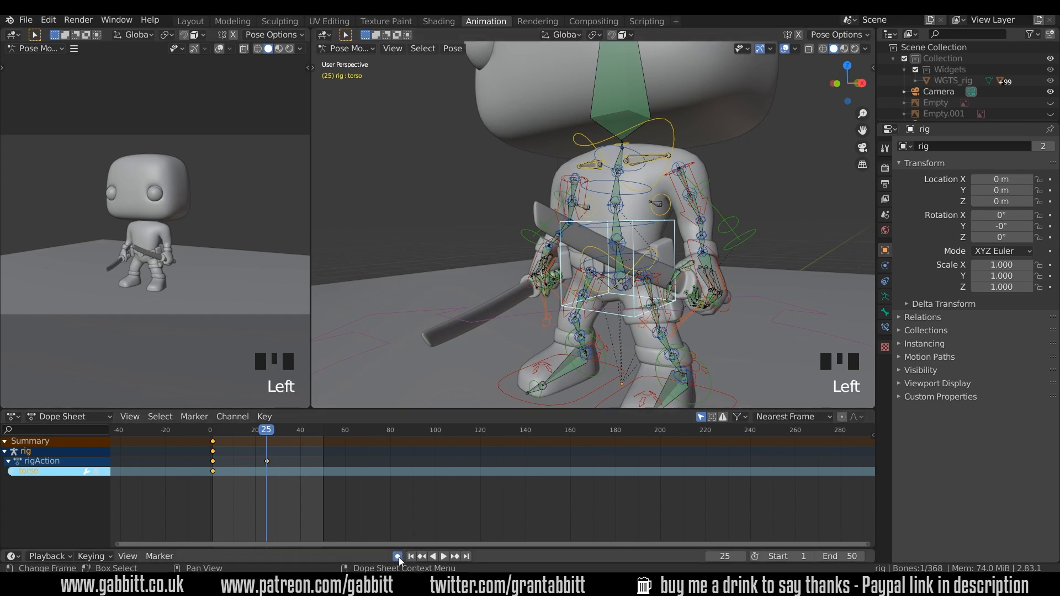
key("g")
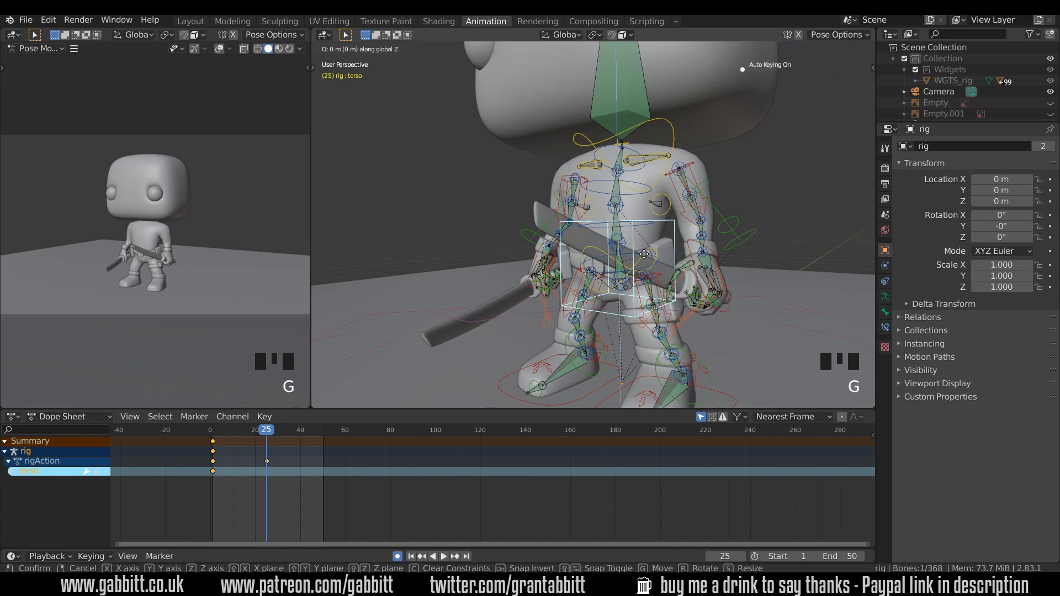
left_click(644, 253)
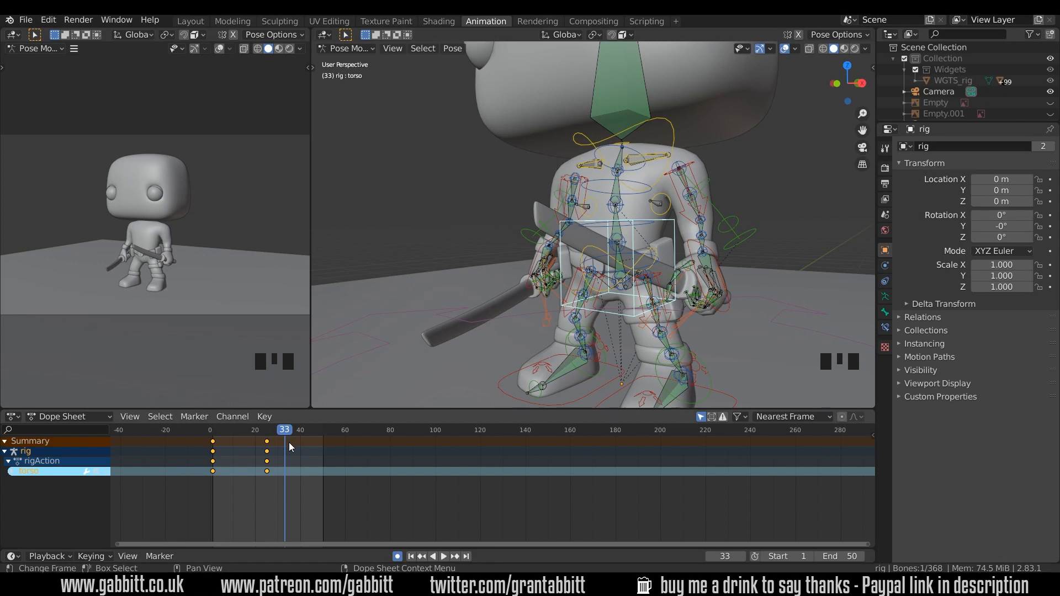
mouse_move(359, 494)
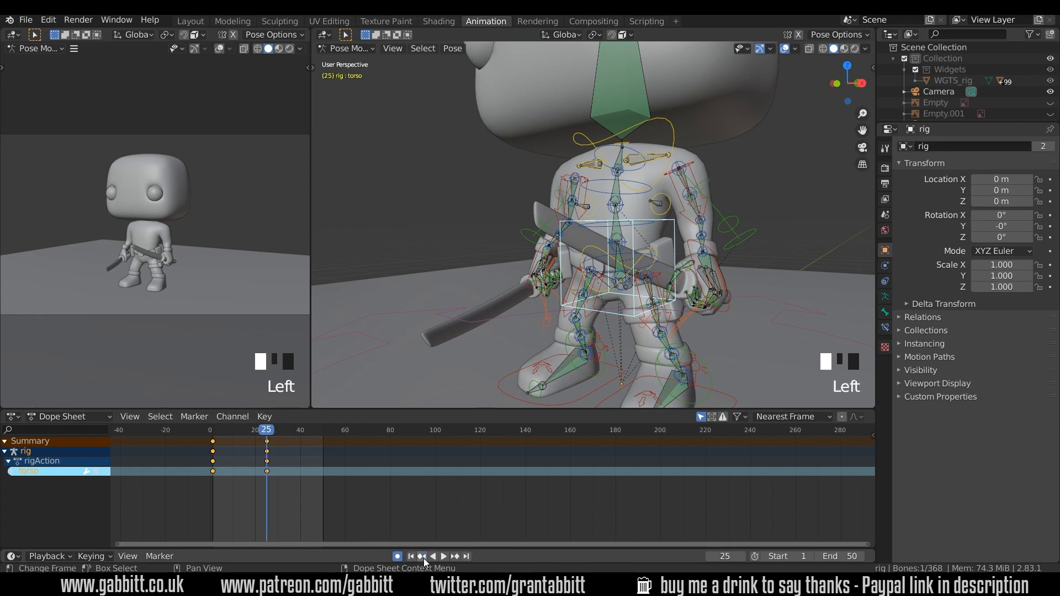
Step: Jump back and forth between the keyframes at frames 1 and 25
left_click(410, 557)
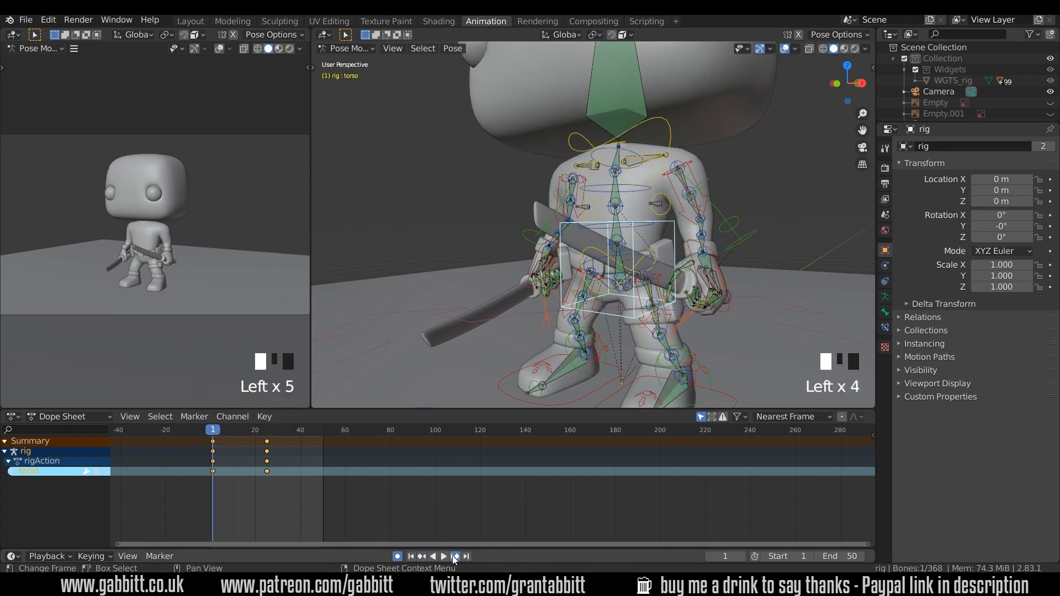
left_click(454, 556)
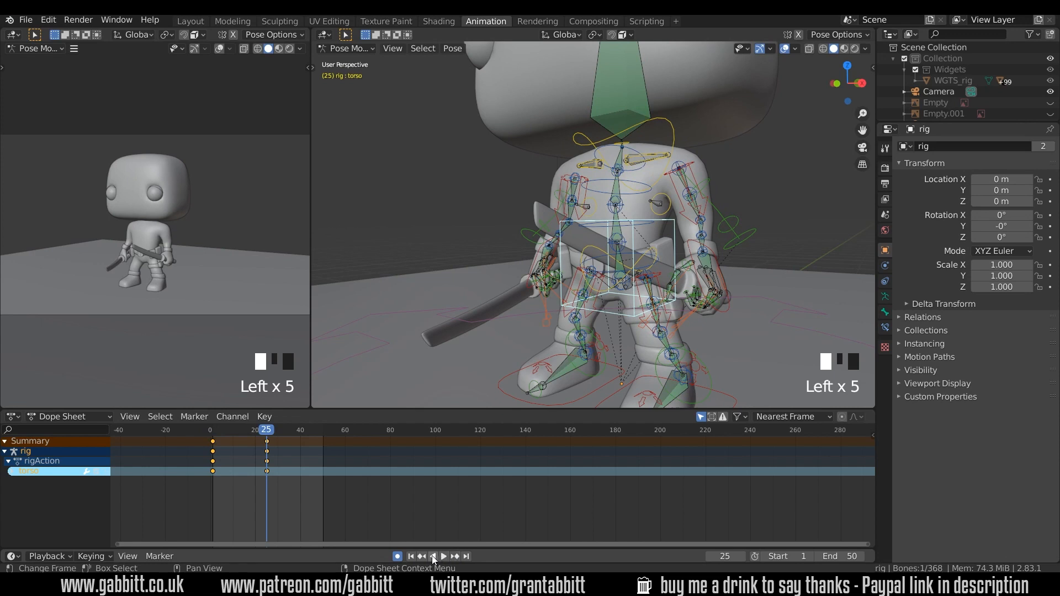
left_click(411, 556)
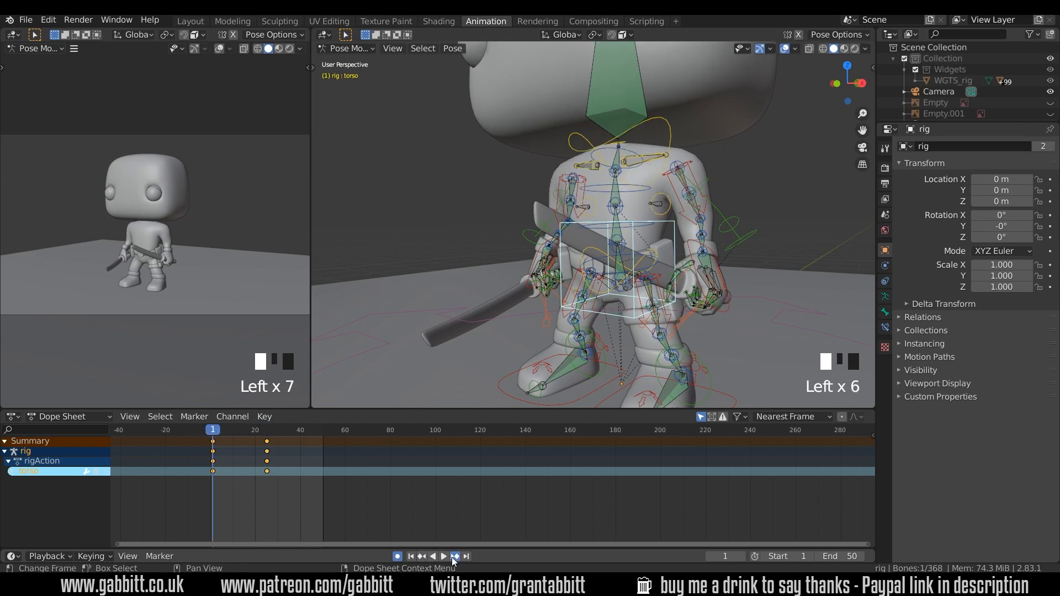
left_click(444, 556)
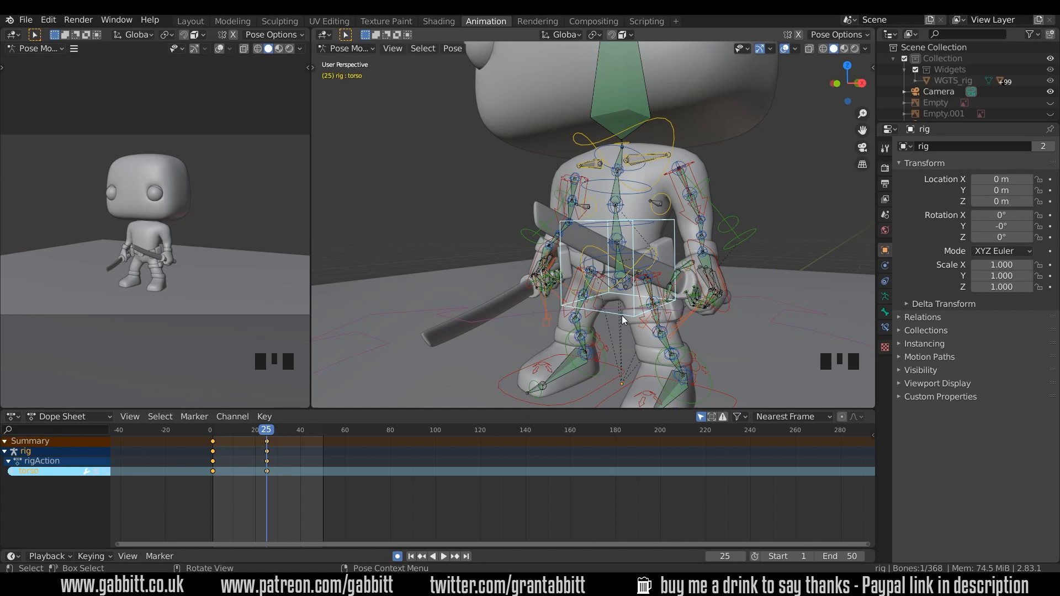
key("shift+d")
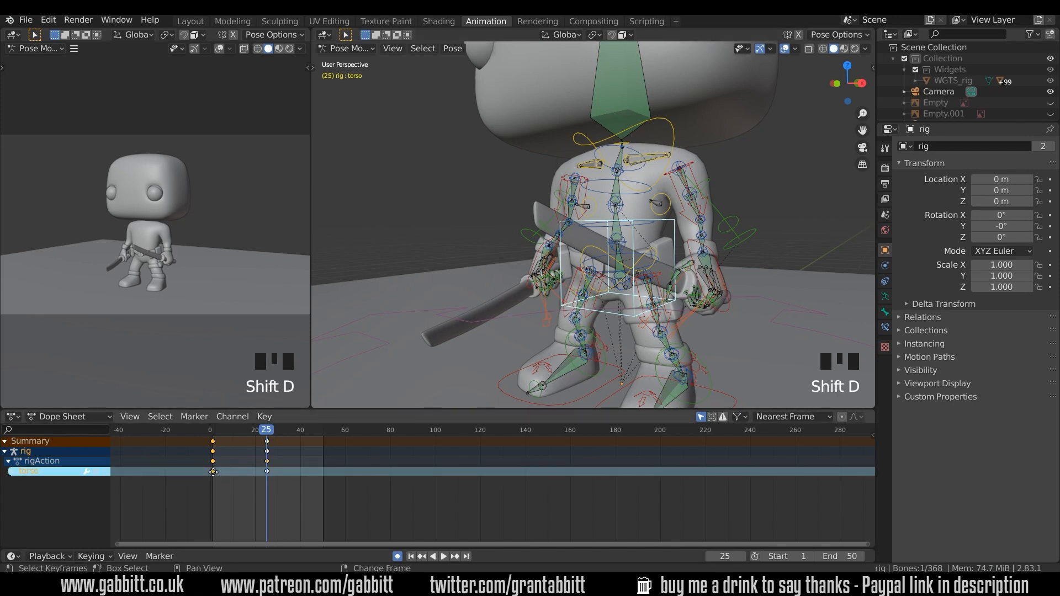
left_click(322, 471)
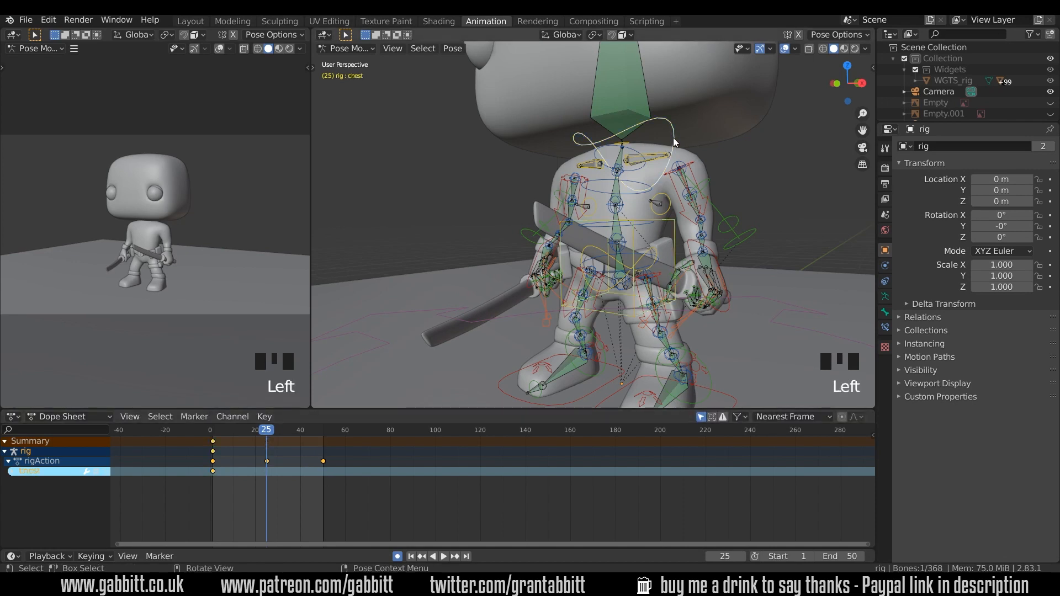
left_click(713, 277)
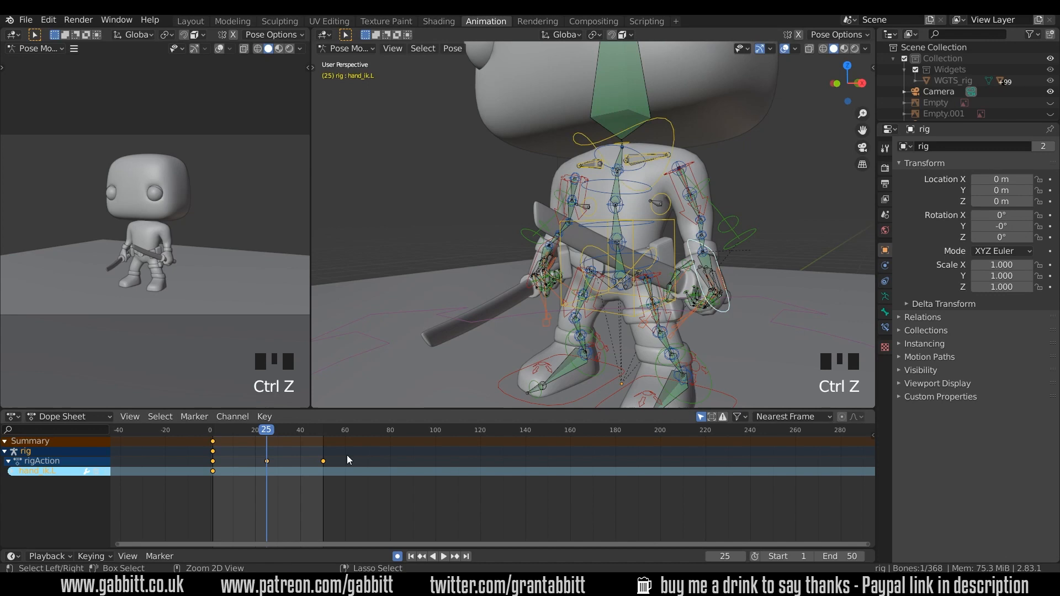
key("ctrl+z")
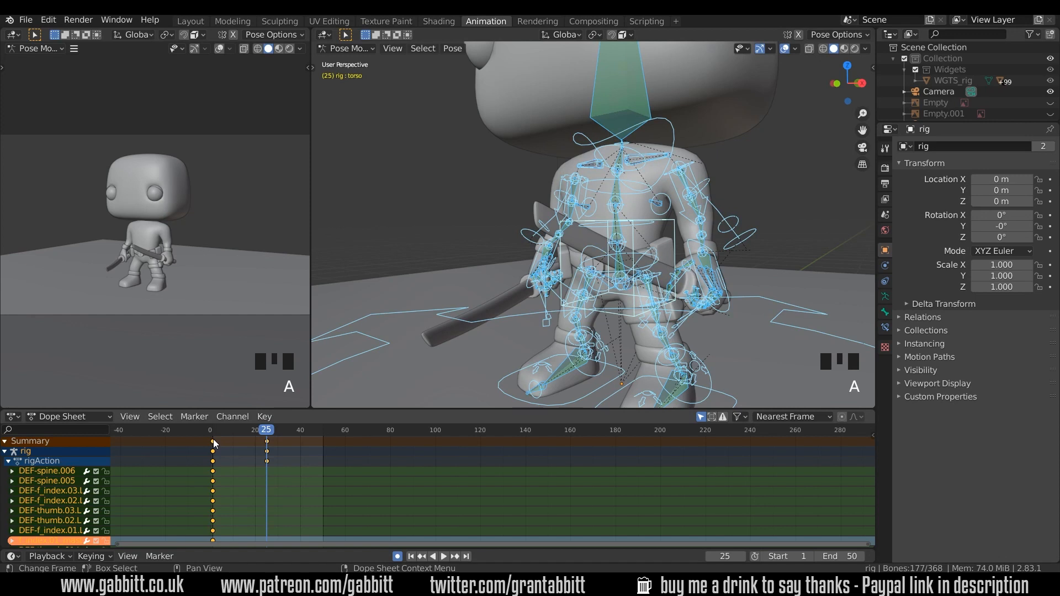
key("shift+d")
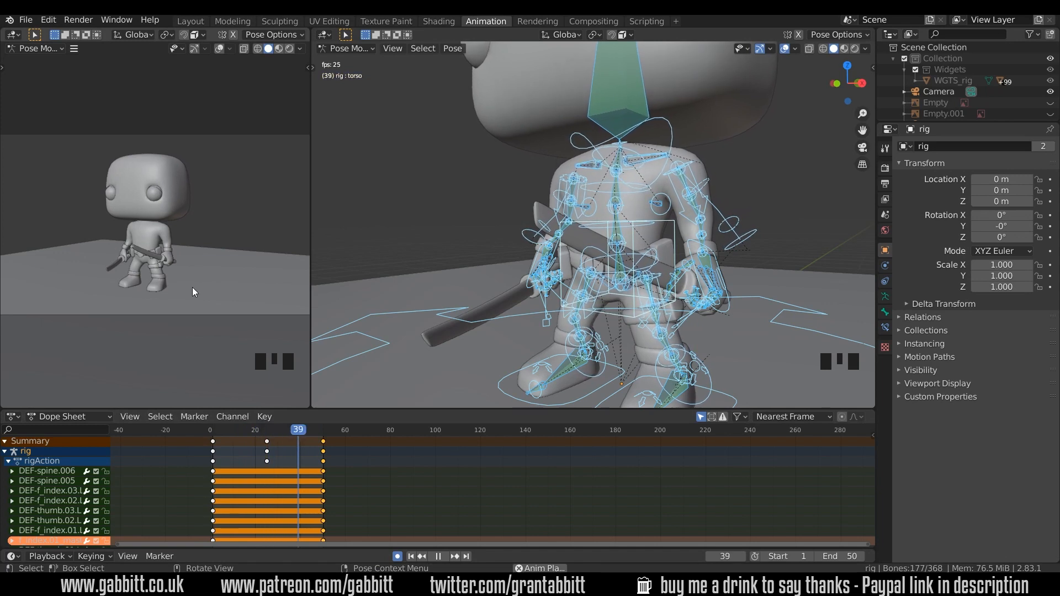
key("space")
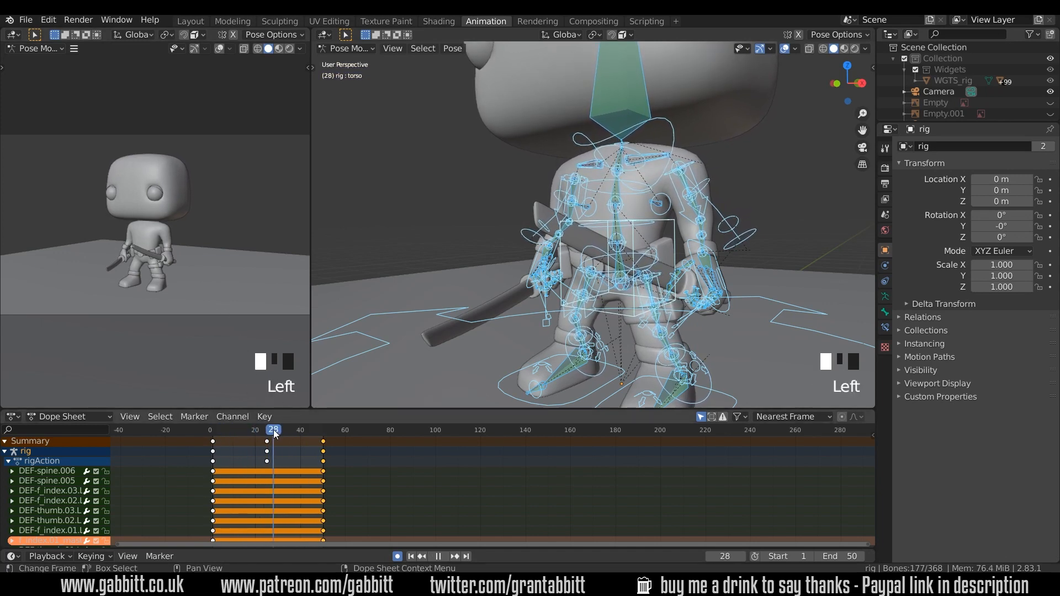
left_click_drag(273, 430, 289, 430)
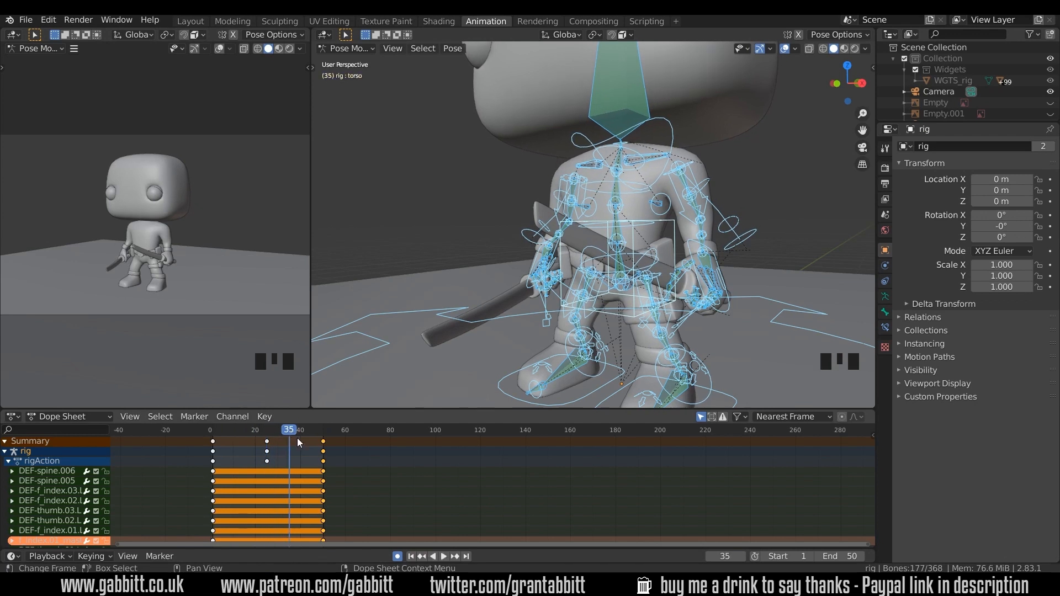
mouse_move(445, 556)
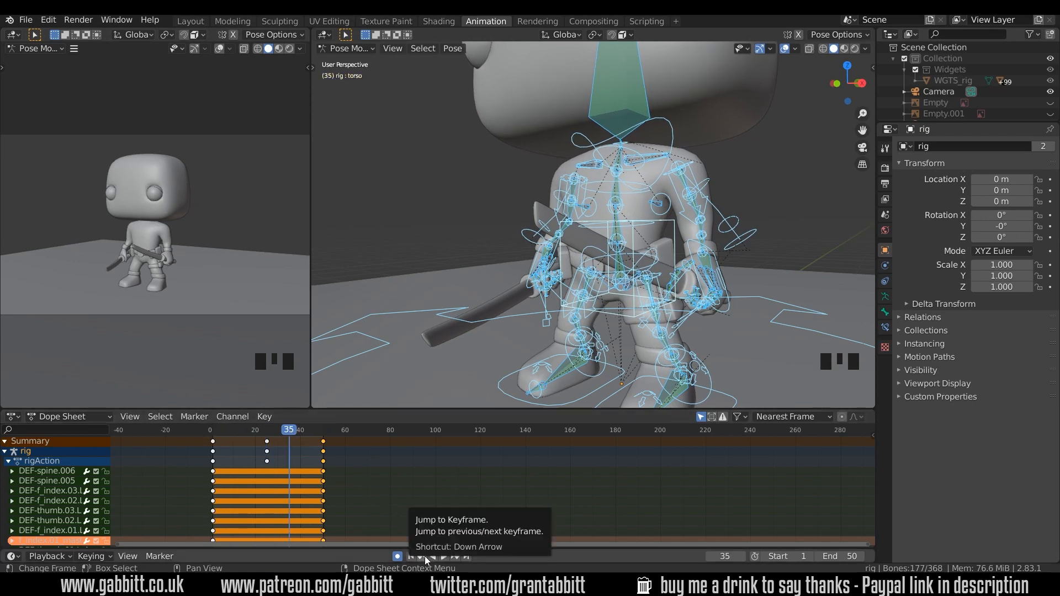
left_click(420, 557)
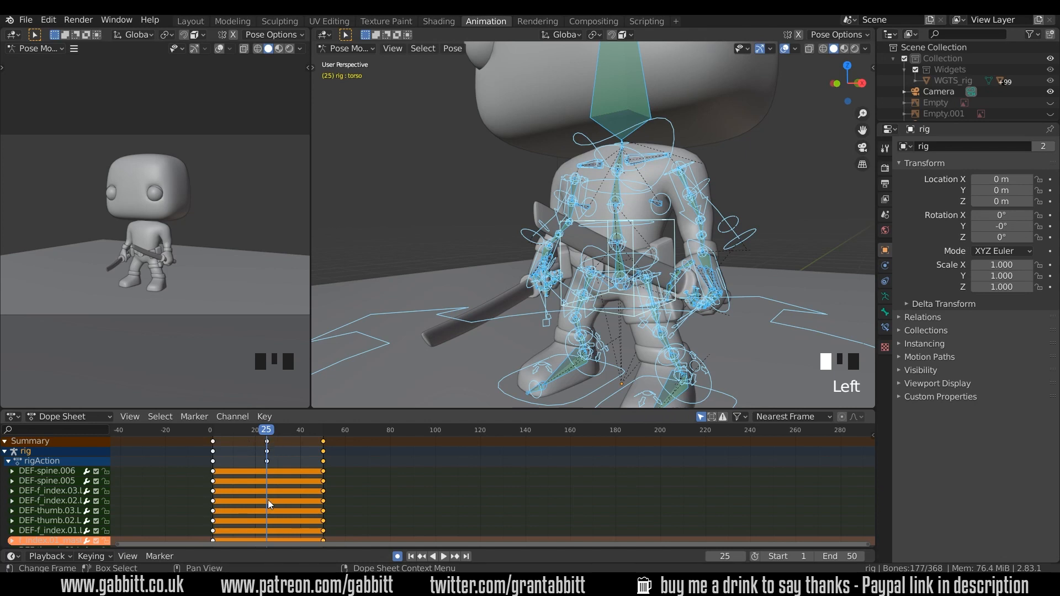
mouse_move(265, 460)
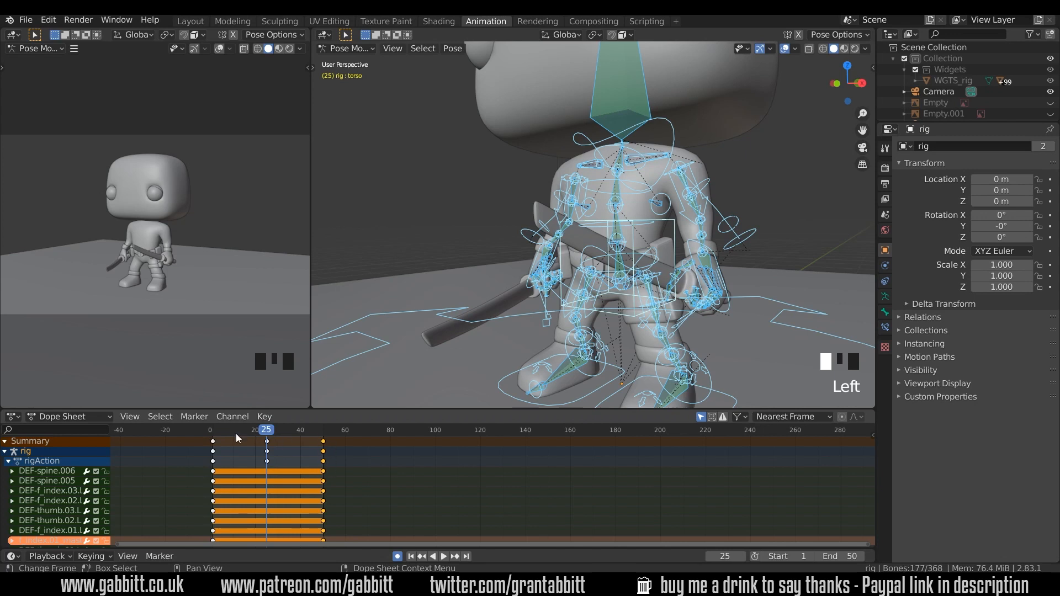
mouse_move(315, 462)
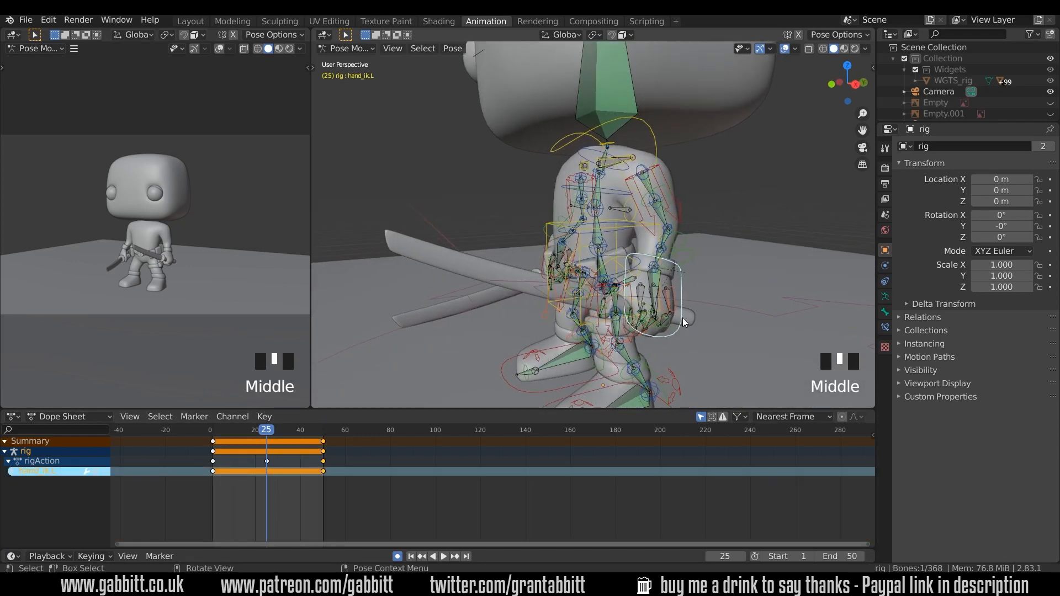
Step: Move the hand controls at frame 25 to key their pose, then play the animation
key("g")
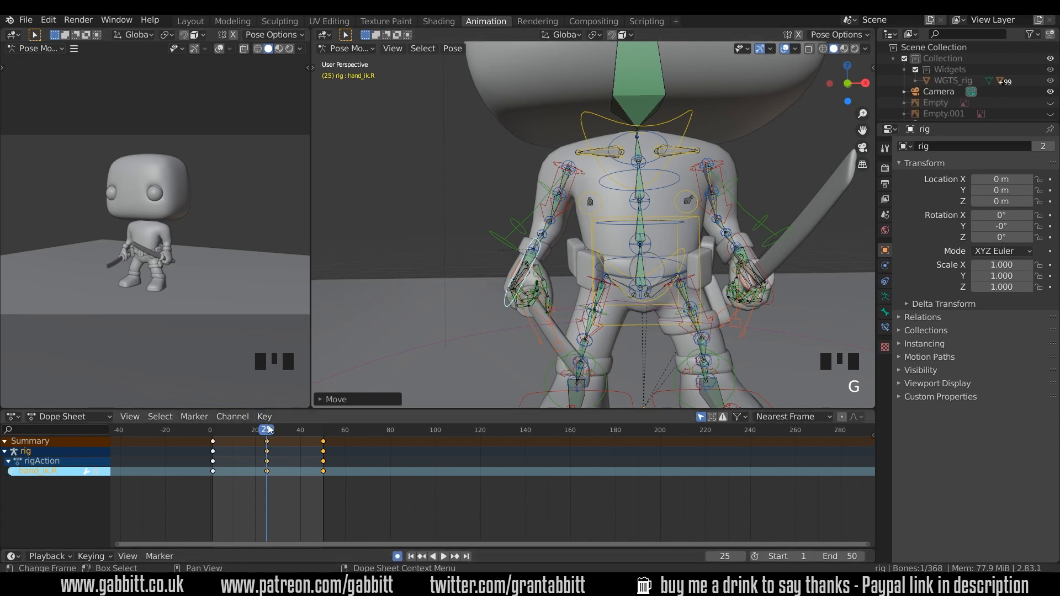
left_click(433, 556)
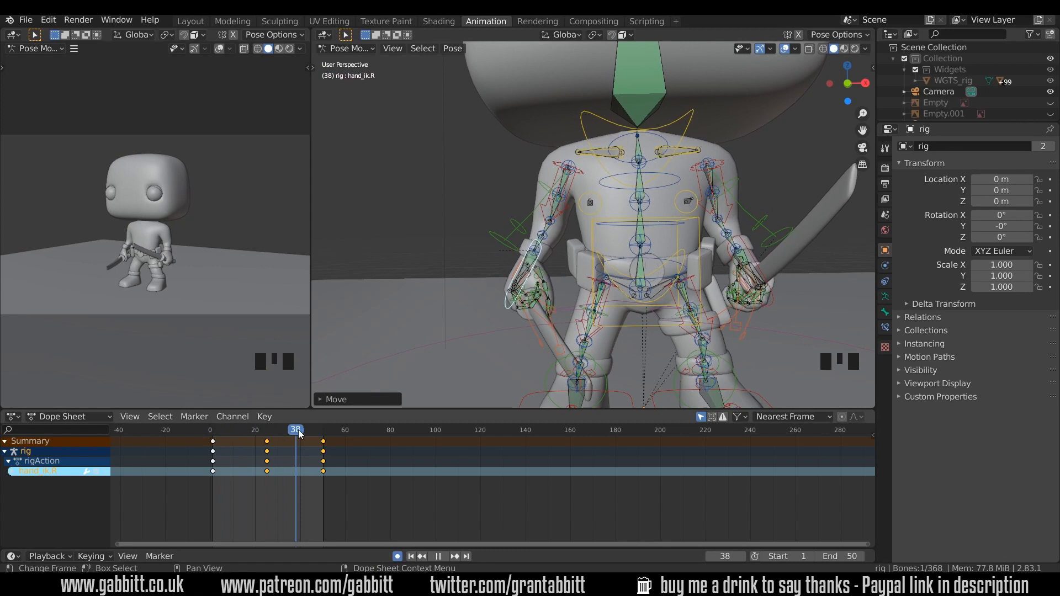
key("space")
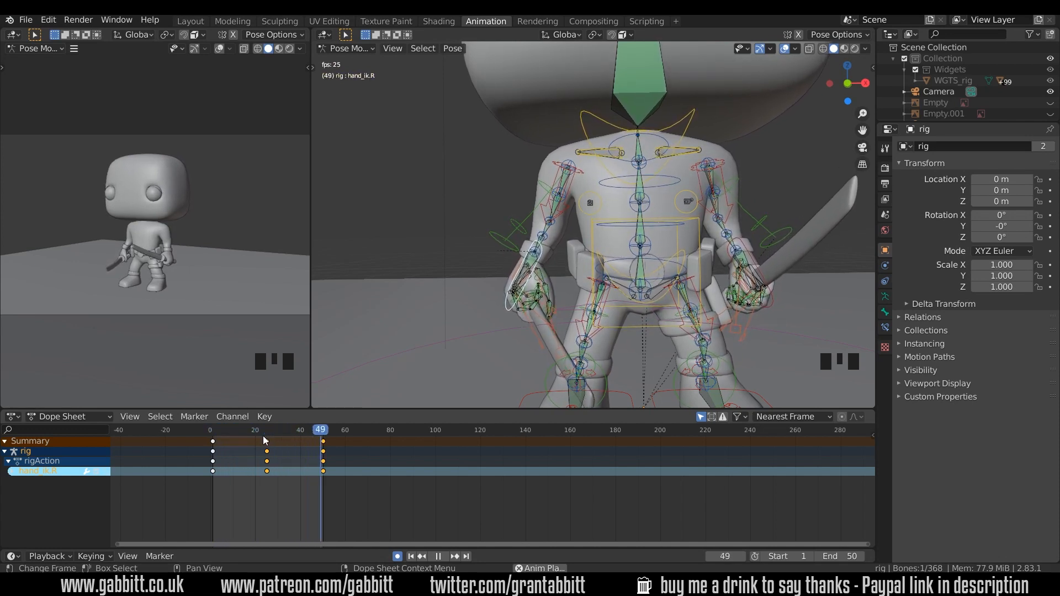
Step: Stop the animation playback and select every bone in the rig
key("space")
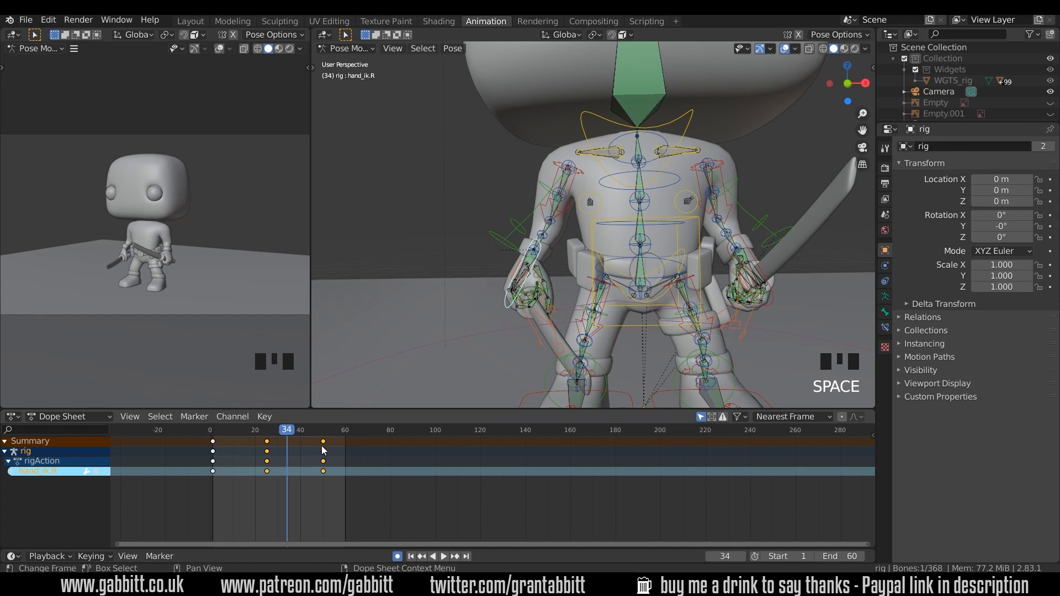
key("a")
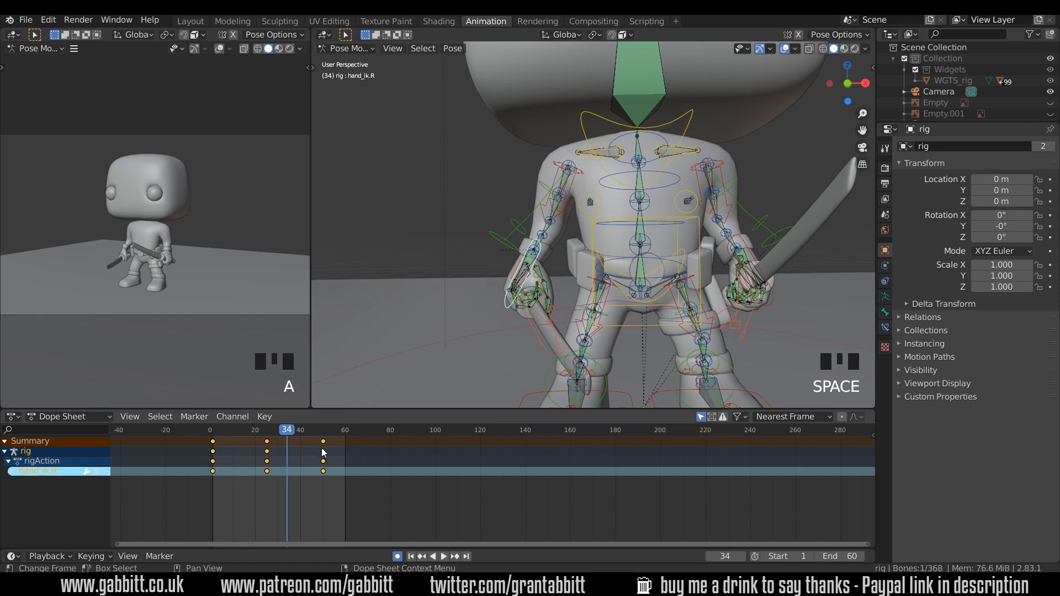
key("a")
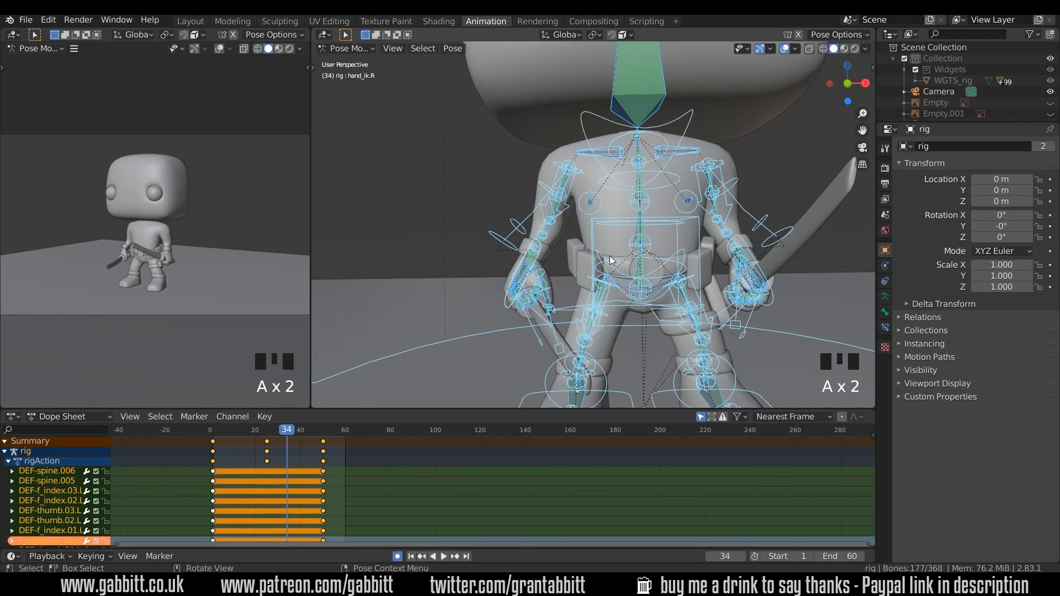
mouse_move(580, 318)
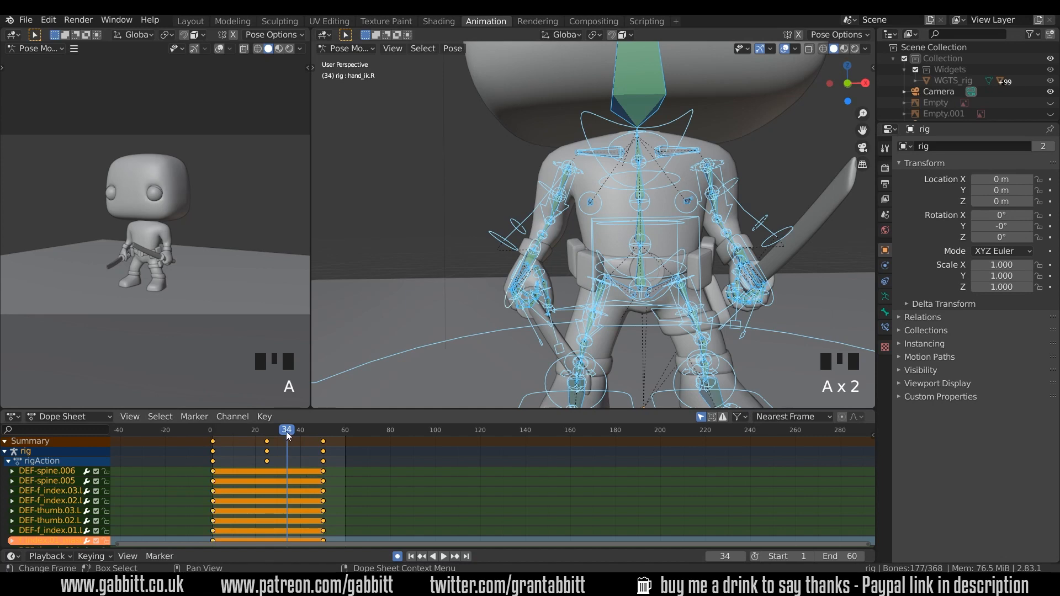
Step: From frame 1, scale the keyframes so the last lands on 60, then play
left_click(430, 556)
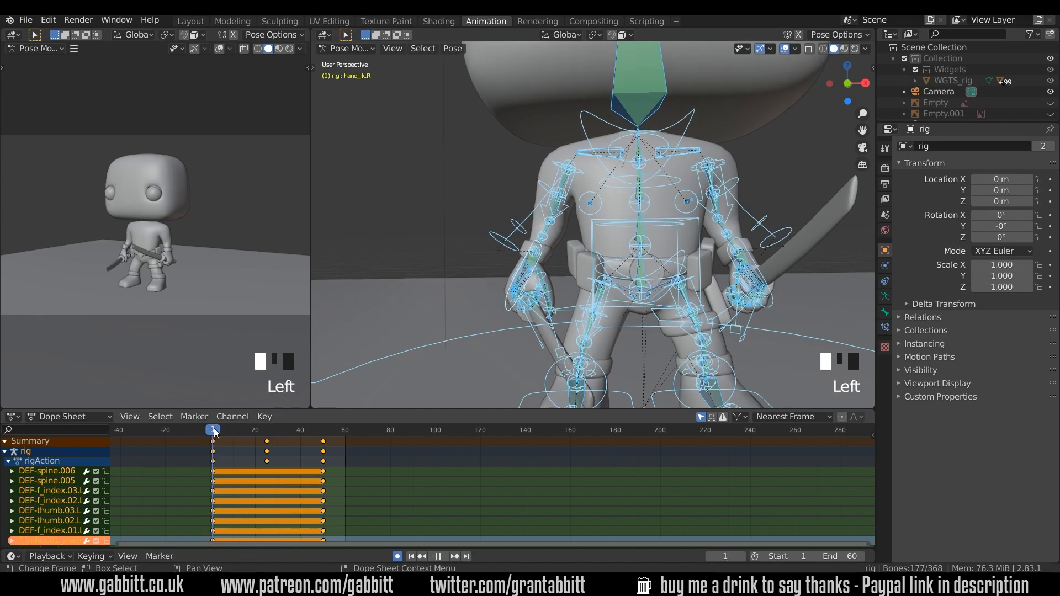
left_click(434, 557)
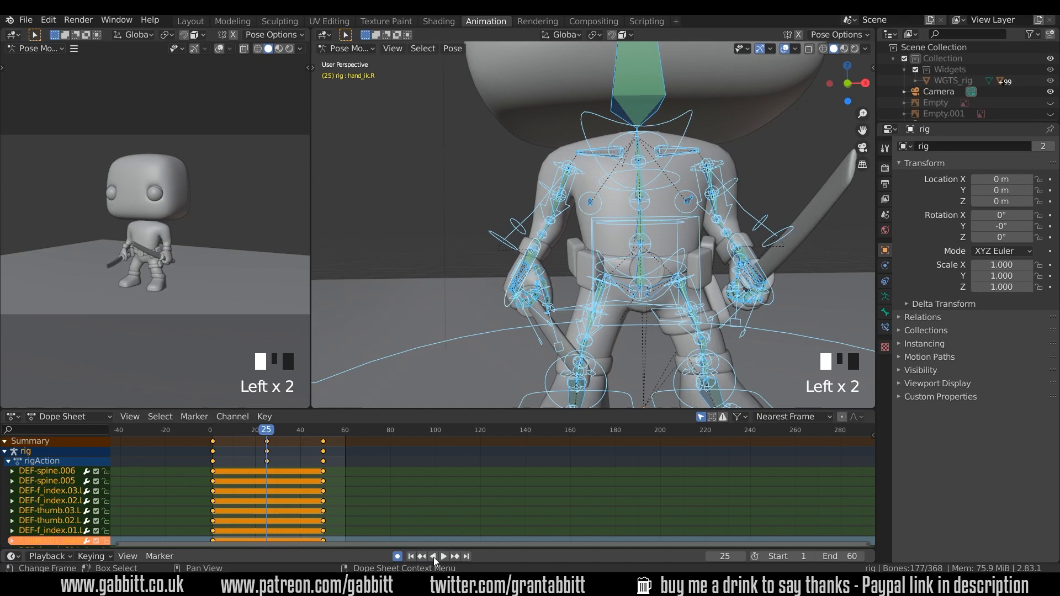
left_click(410, 556)
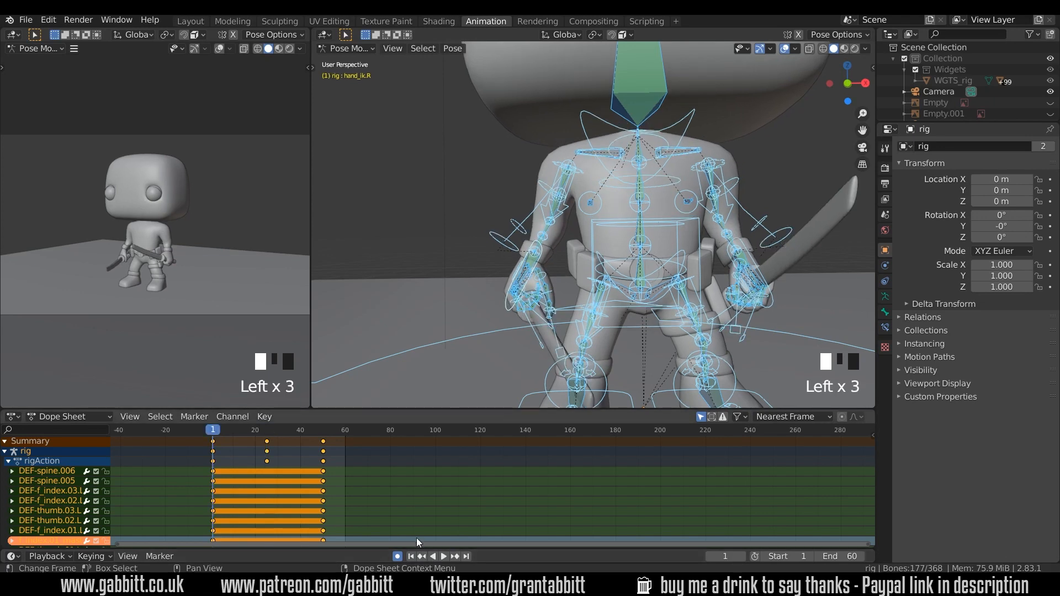
key("DOWN")
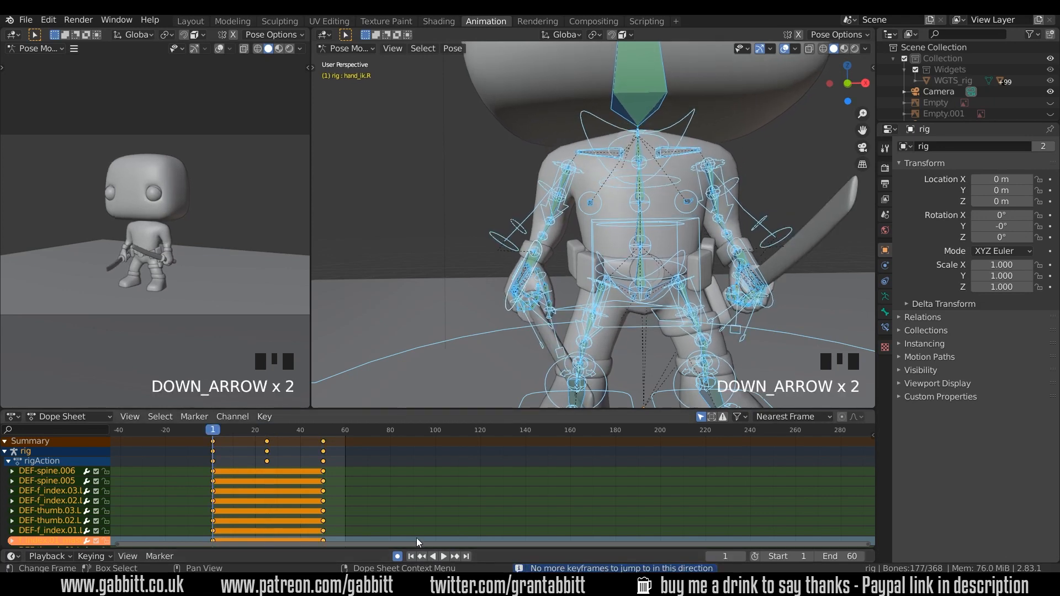
key("DOWN")
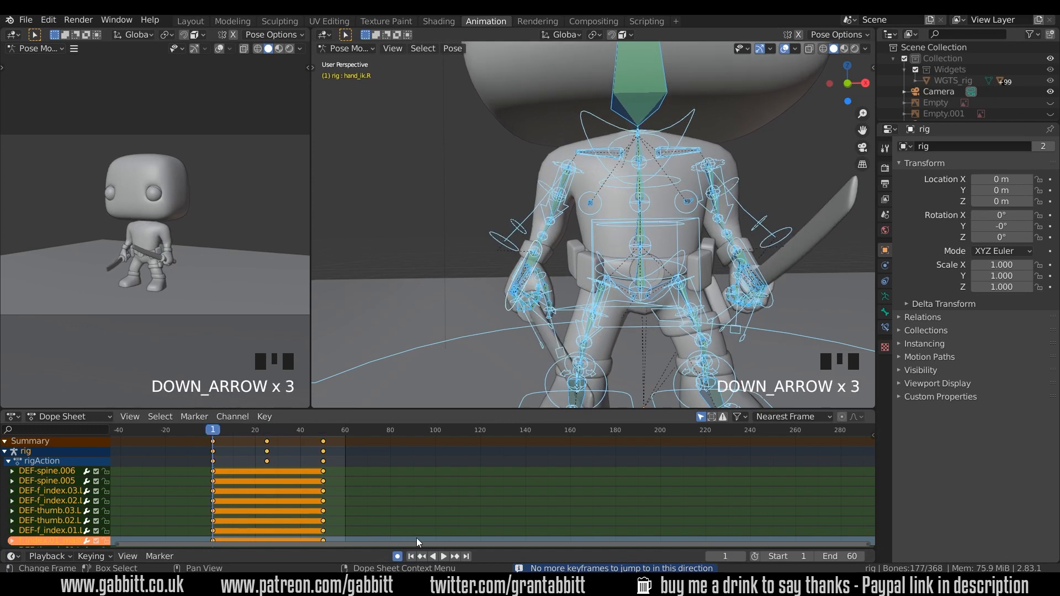
mouse_move(291, 470)
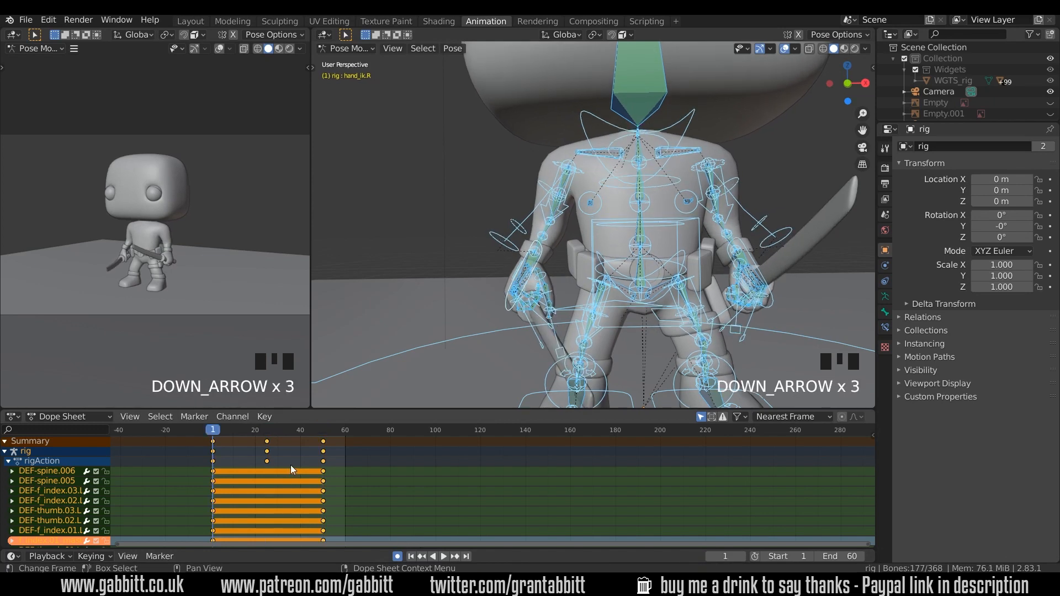
key("s")
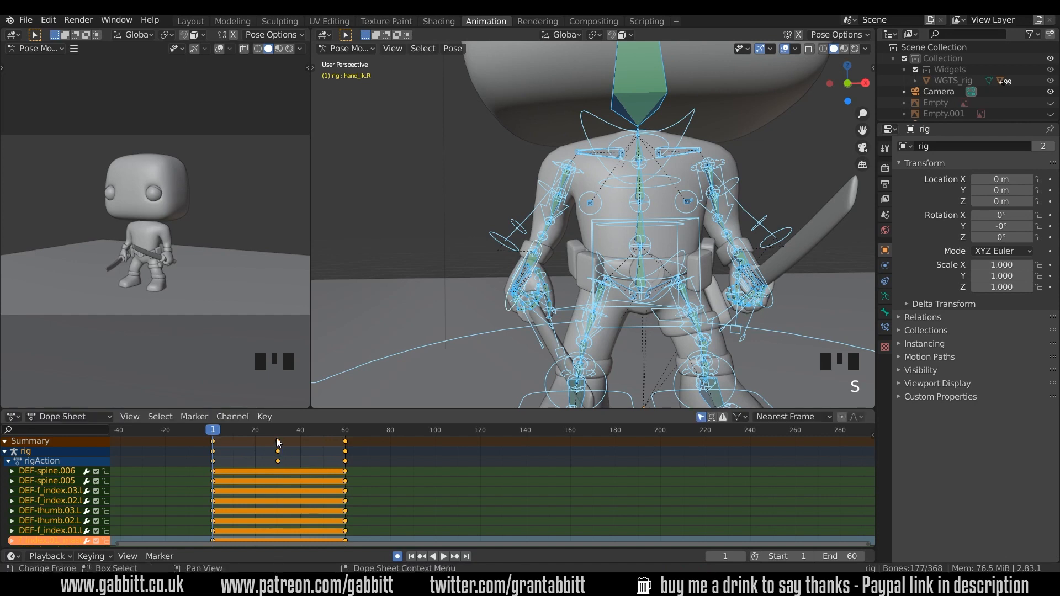
mouse_move(235, 446)
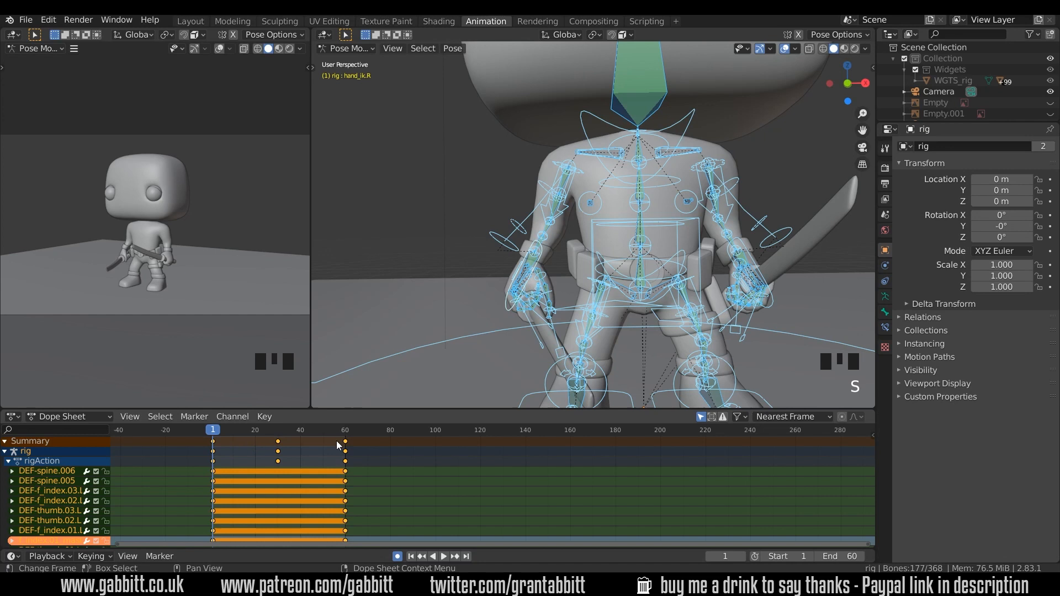
mouse_move(237, 448)
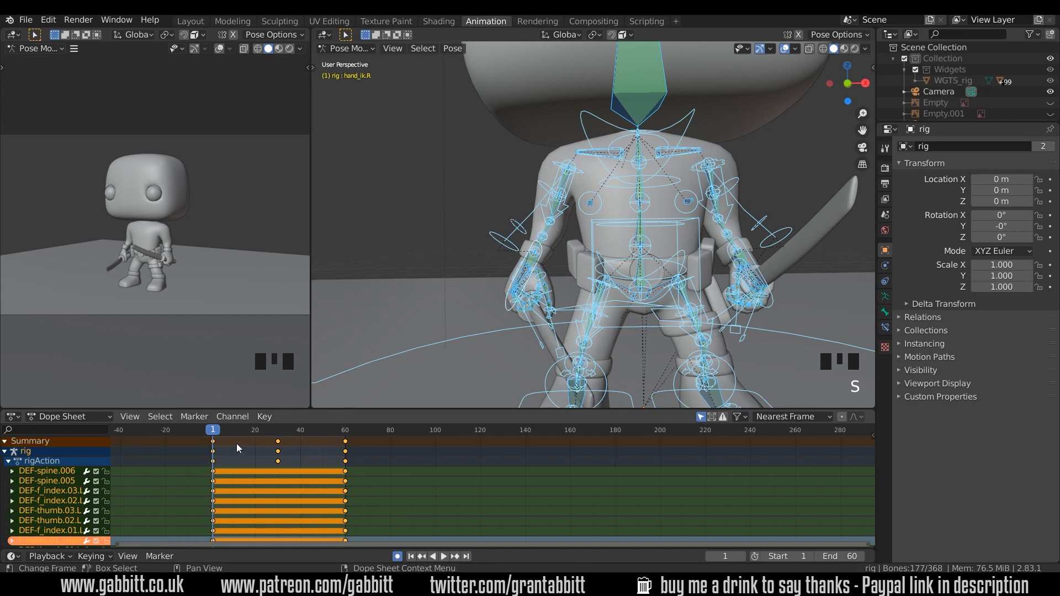
mouse_move(333, 447)
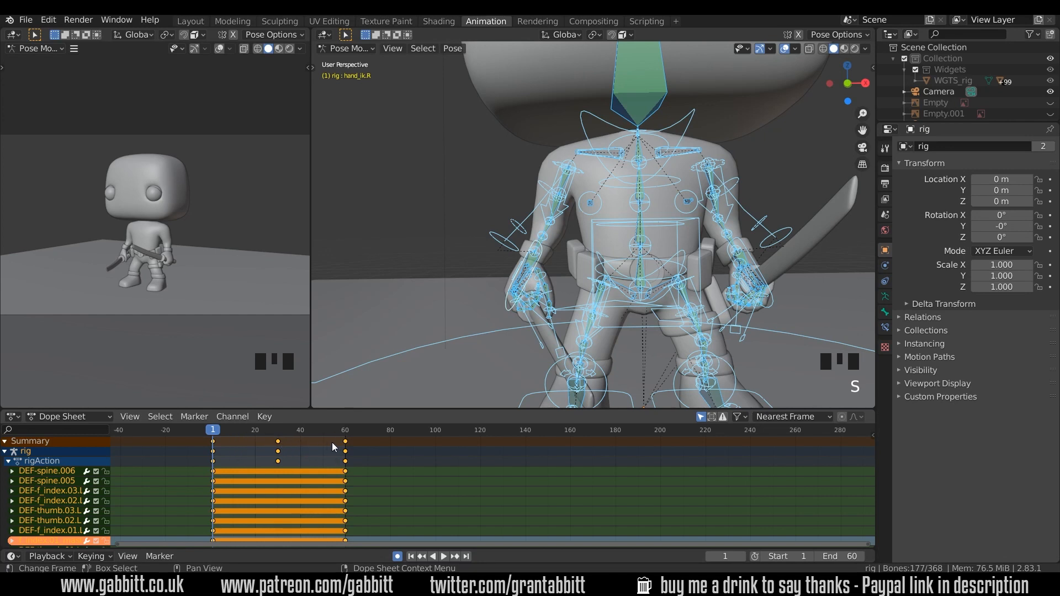
key("space")
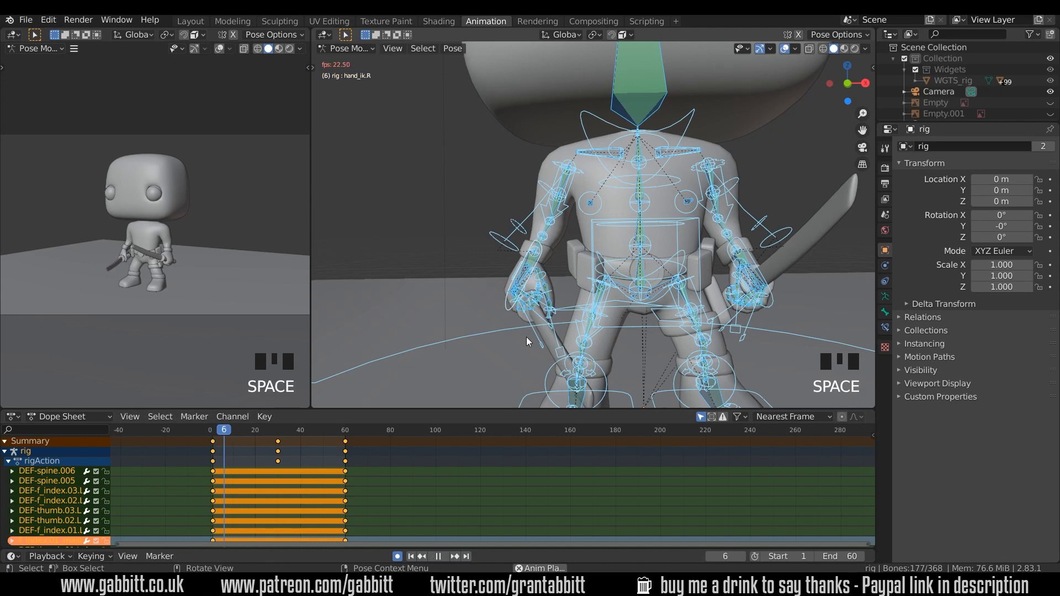